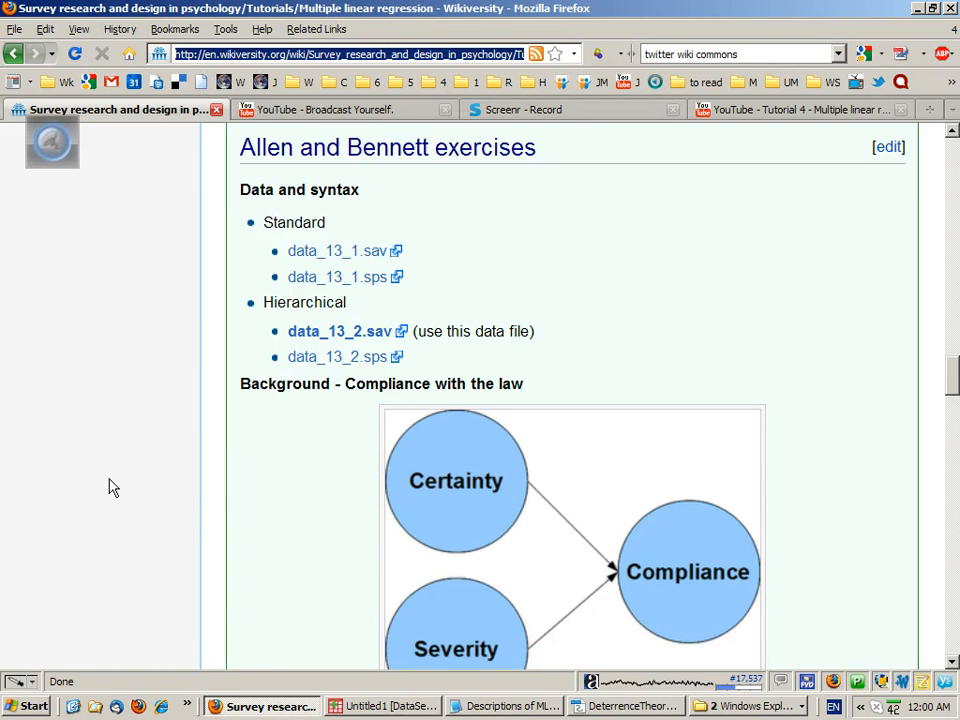
mouse_move(400, 456)
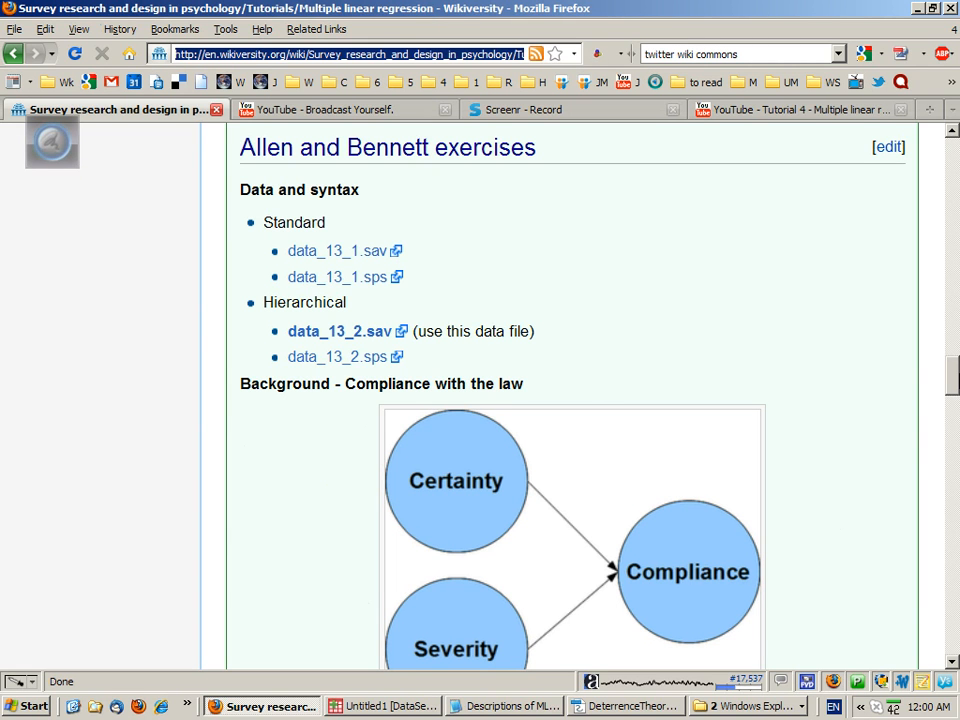
- Save the data_13_2.sav link from the Wikiversity page to the Desktop
scroll(down, 3)
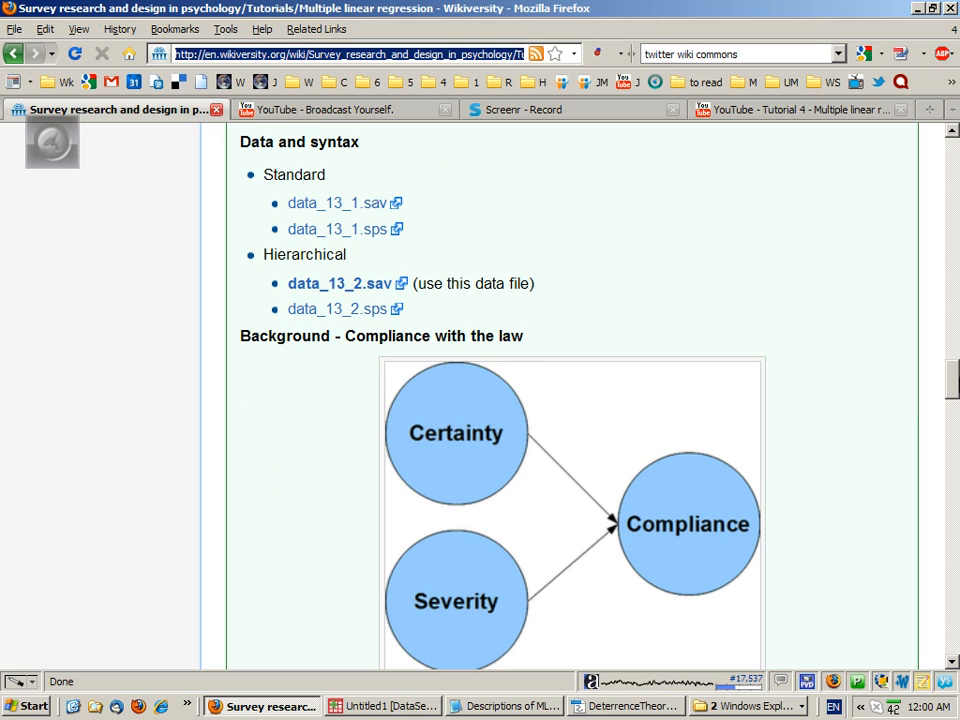
scroll(down, 3)
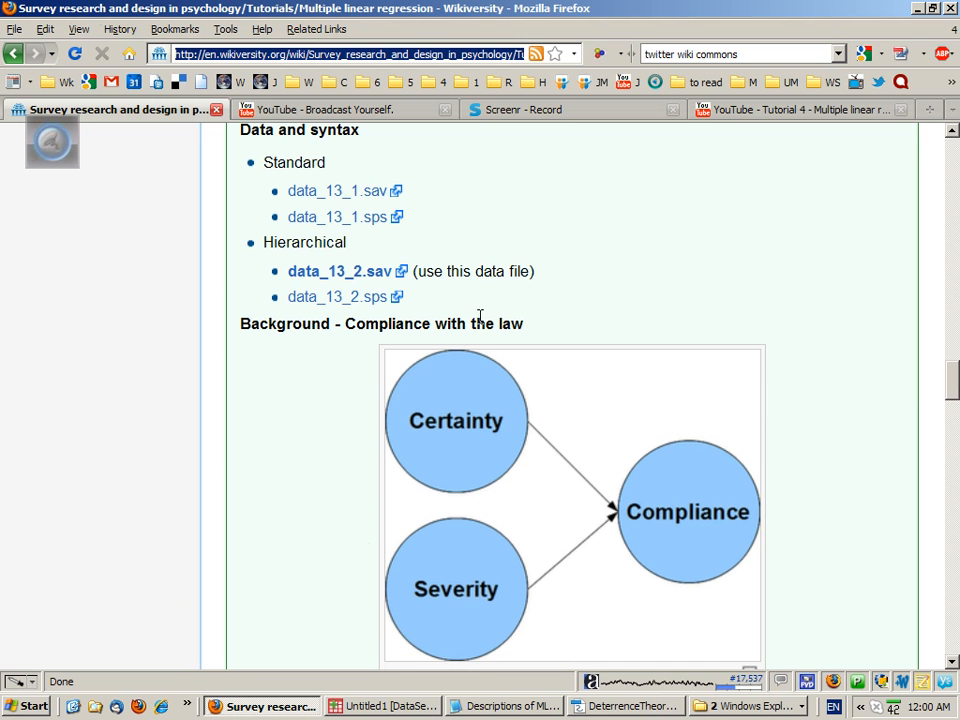
right_click(340, 272)
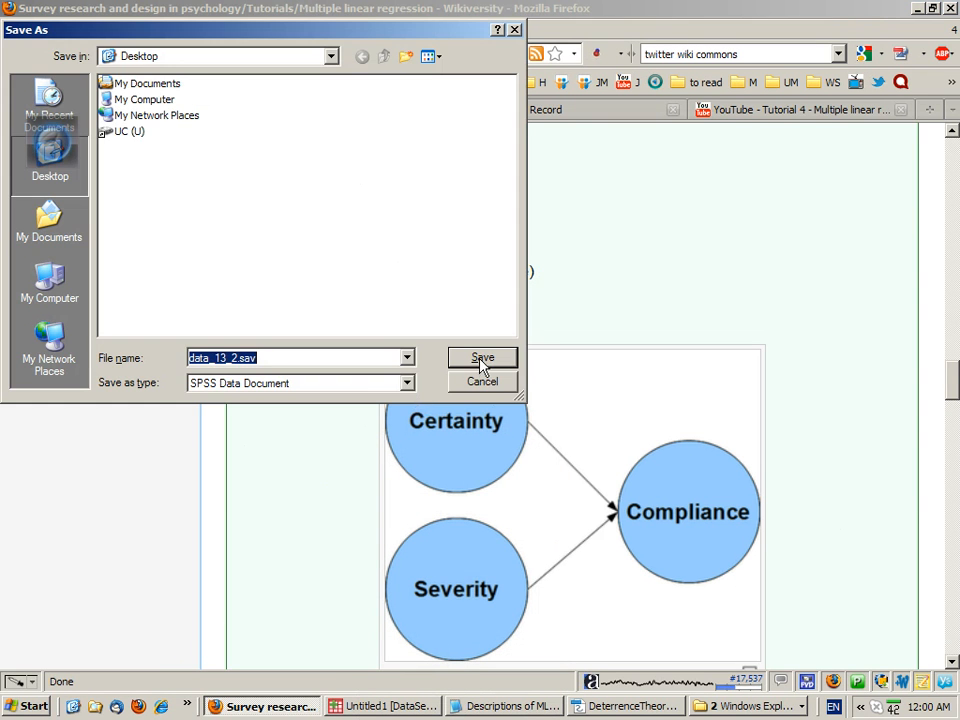
click(482, 358)
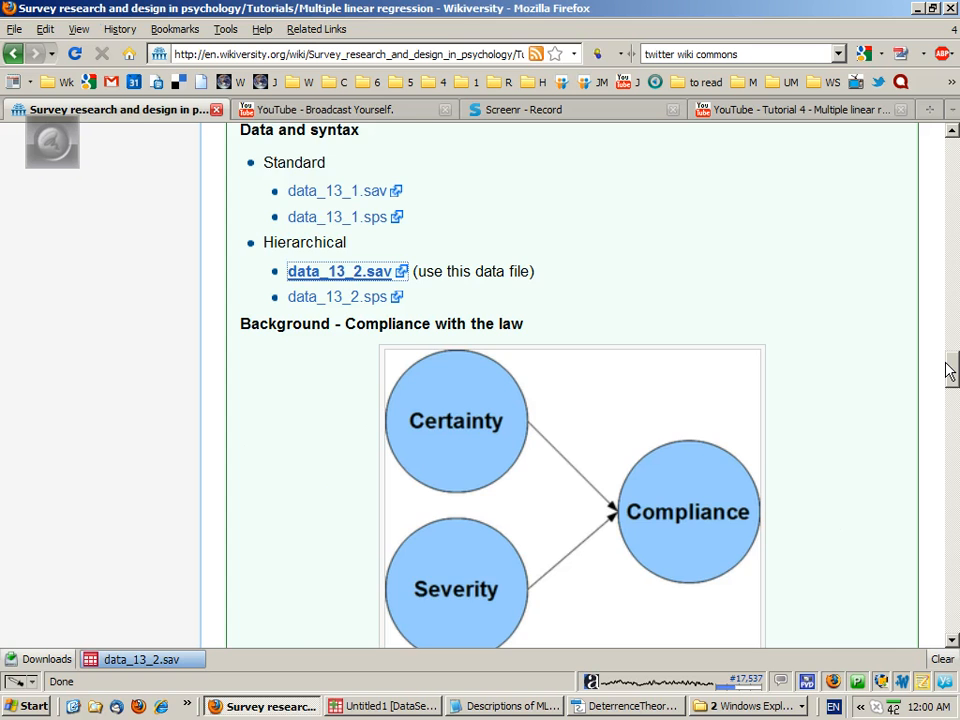
scroll(down, 3)
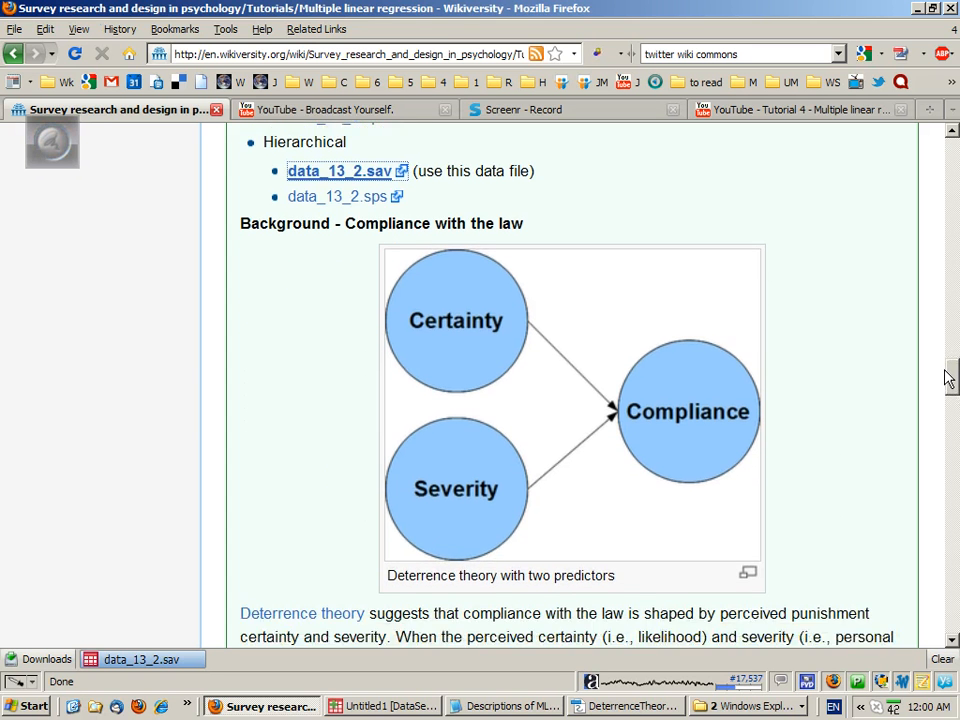
- Scroll through the Background section and deterrence theory diagram
scroll(down, 3)
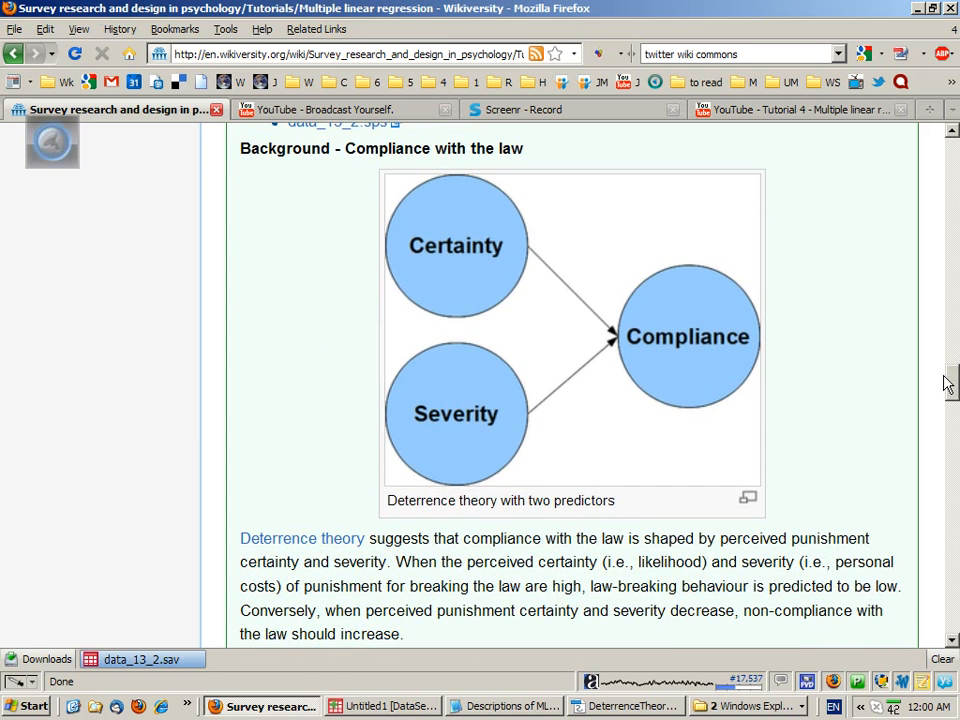
mouse_move(452, 464)
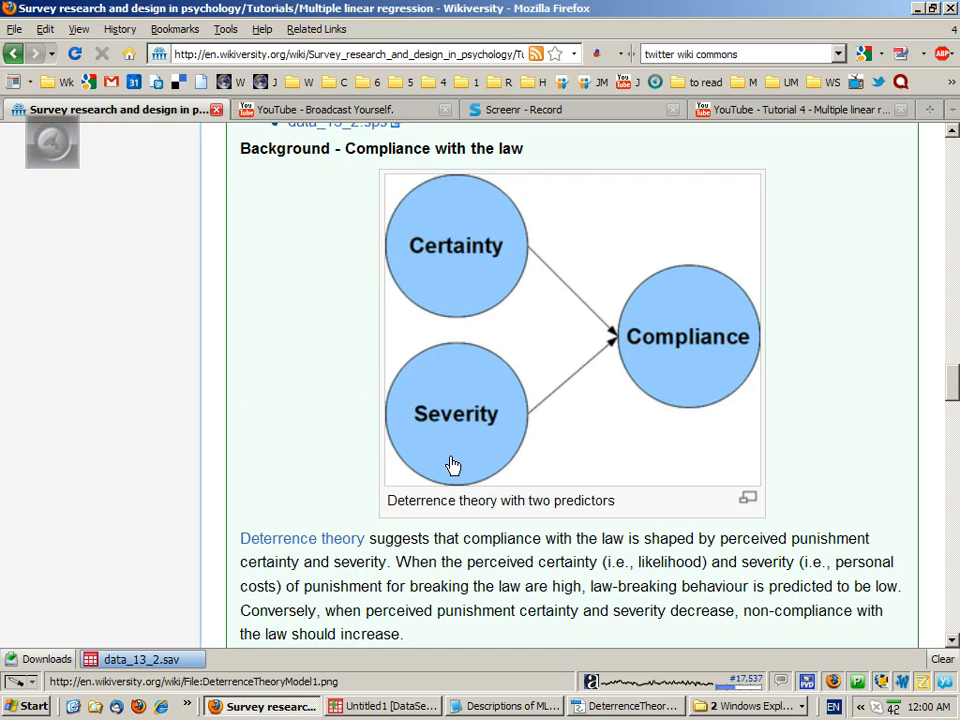
mouse_move(428, 548)
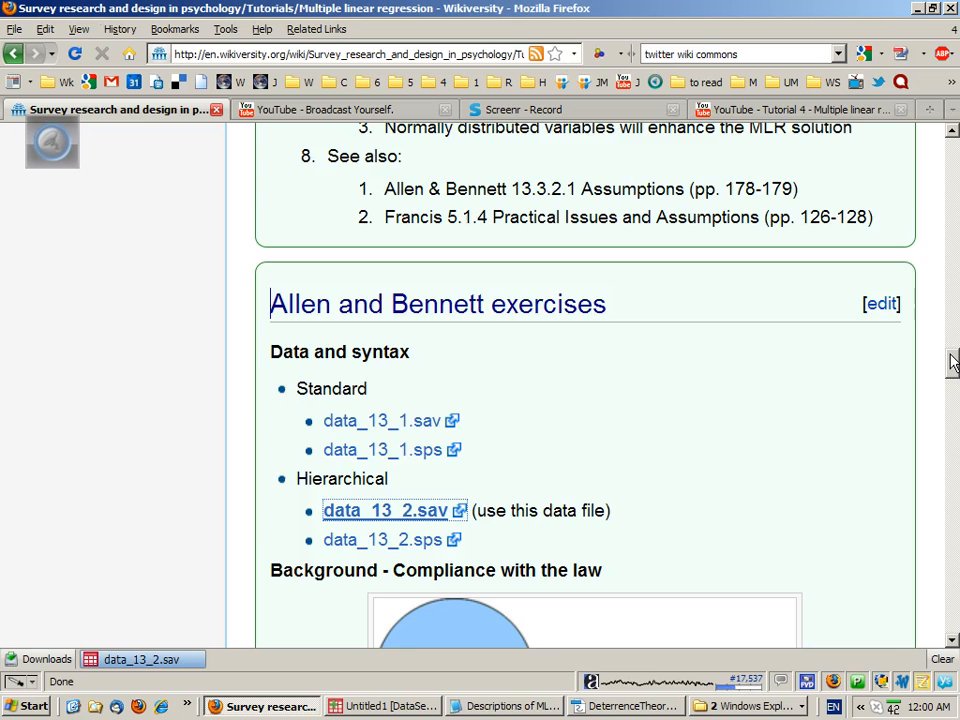
scroll(down, 3)
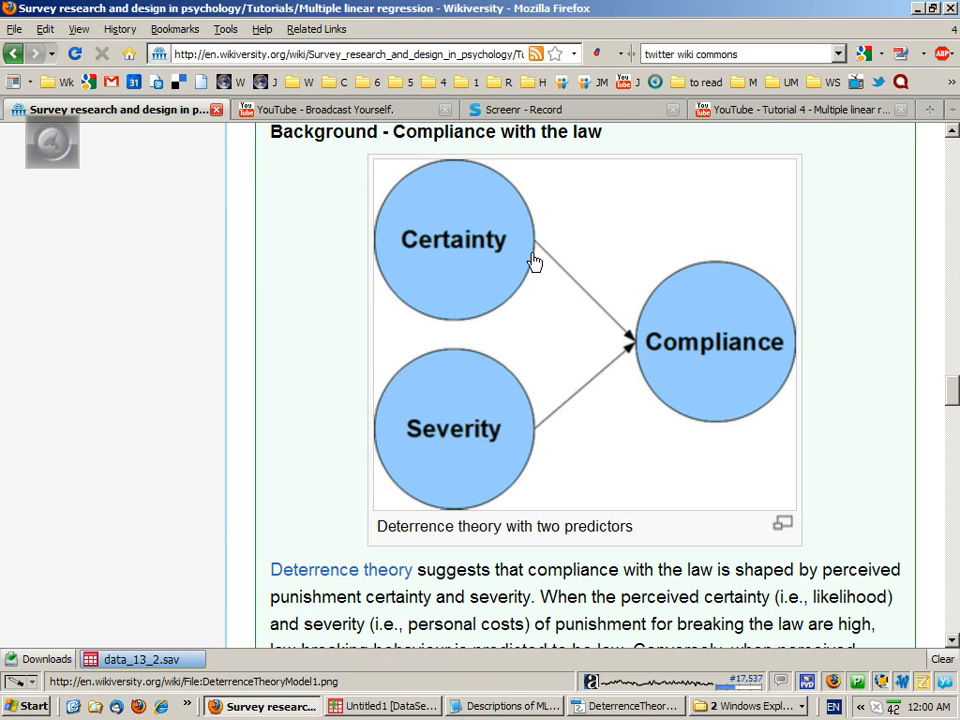
mouse_move(476, 302)
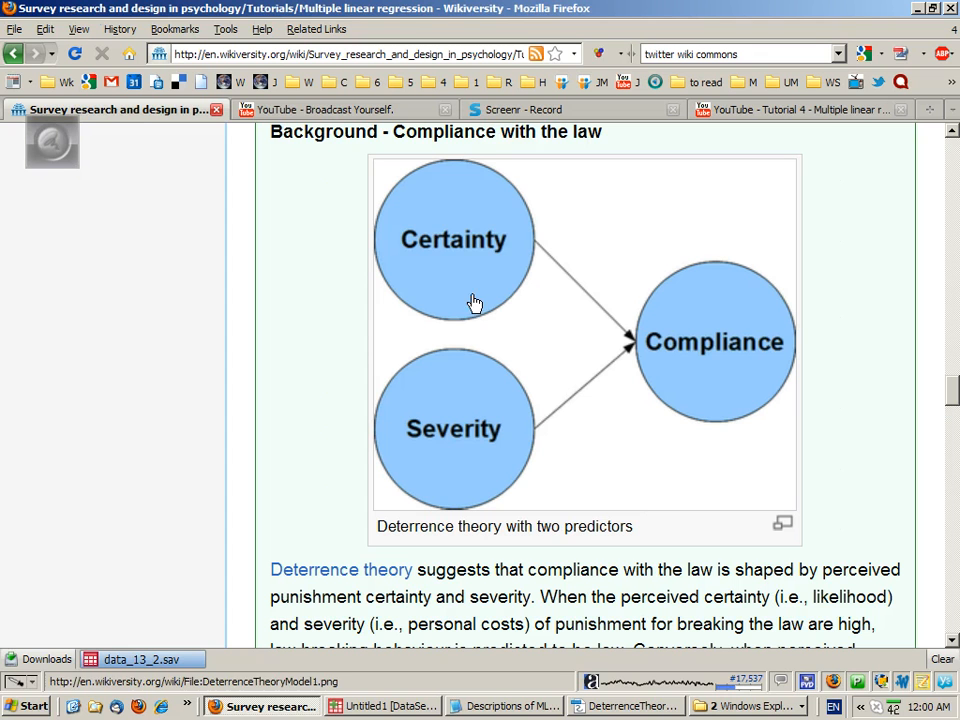
mouse_move(510, 284)
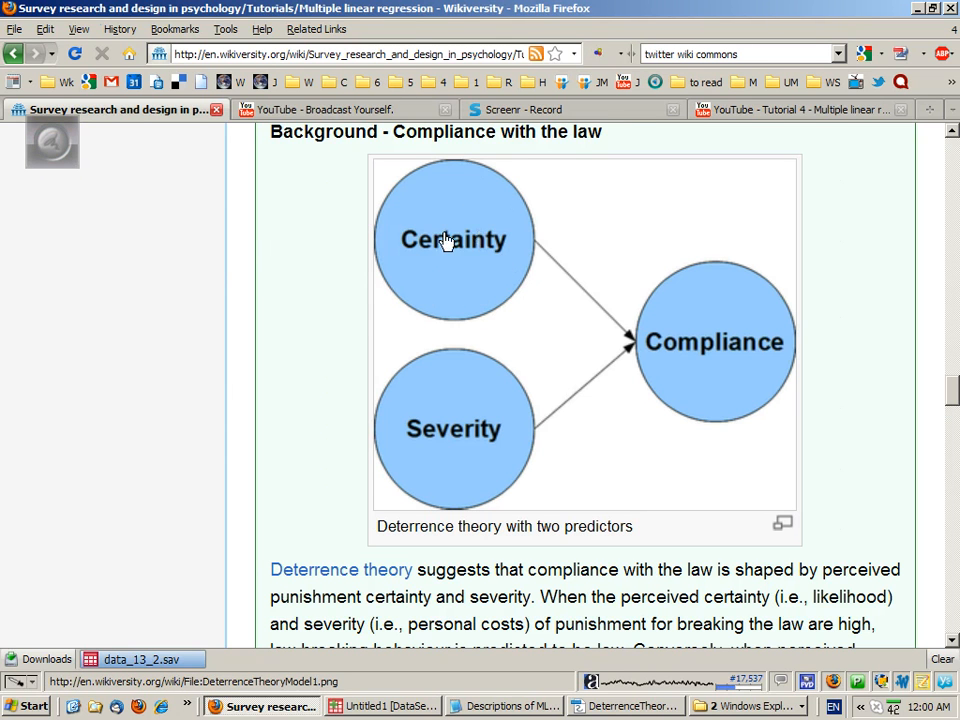
mouse_move(468, 368)
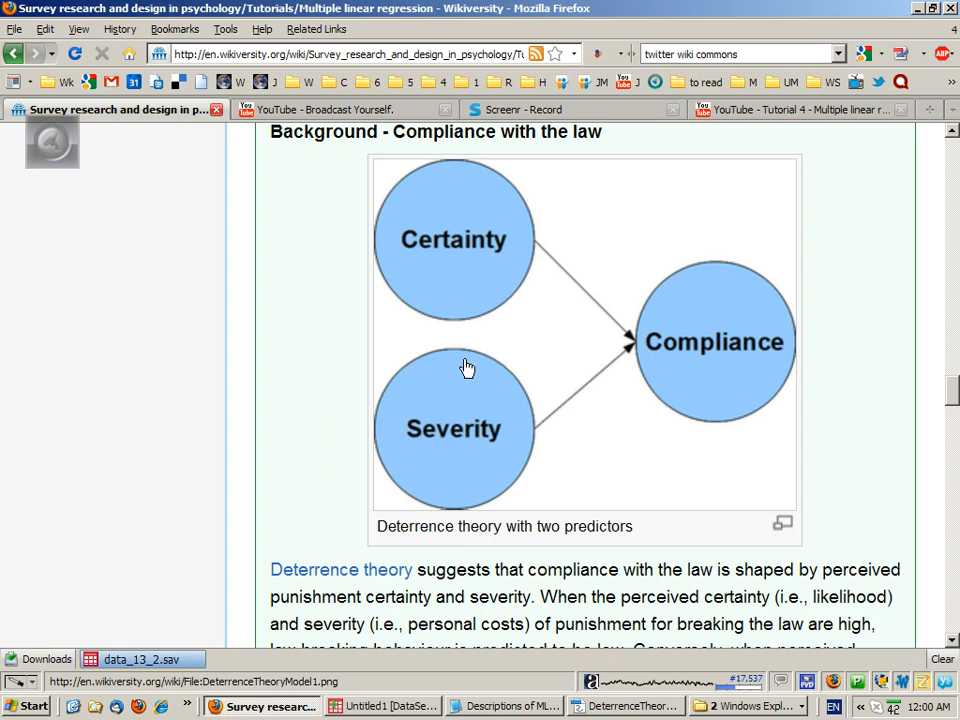
mouse_move(436, 264)
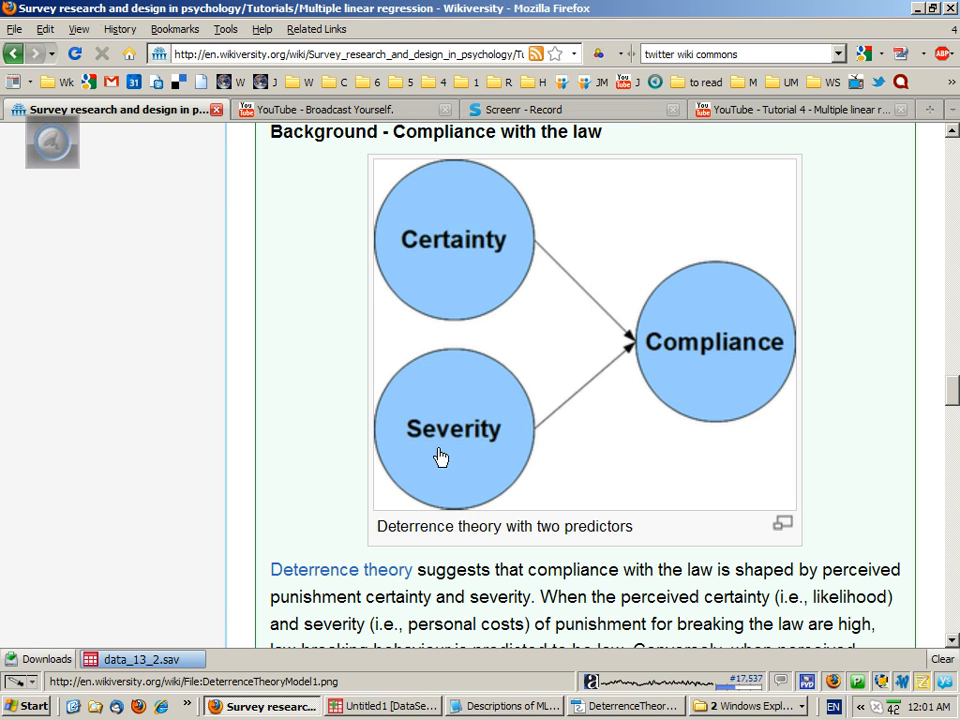
mouse_move(504, 470)
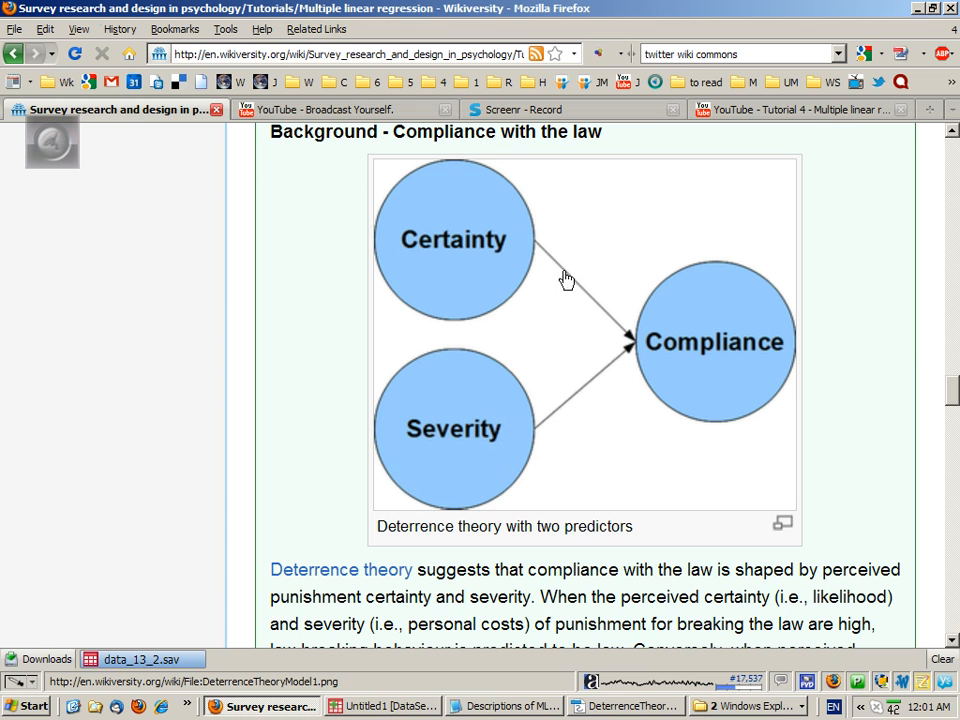
mouse_move(460, 272)
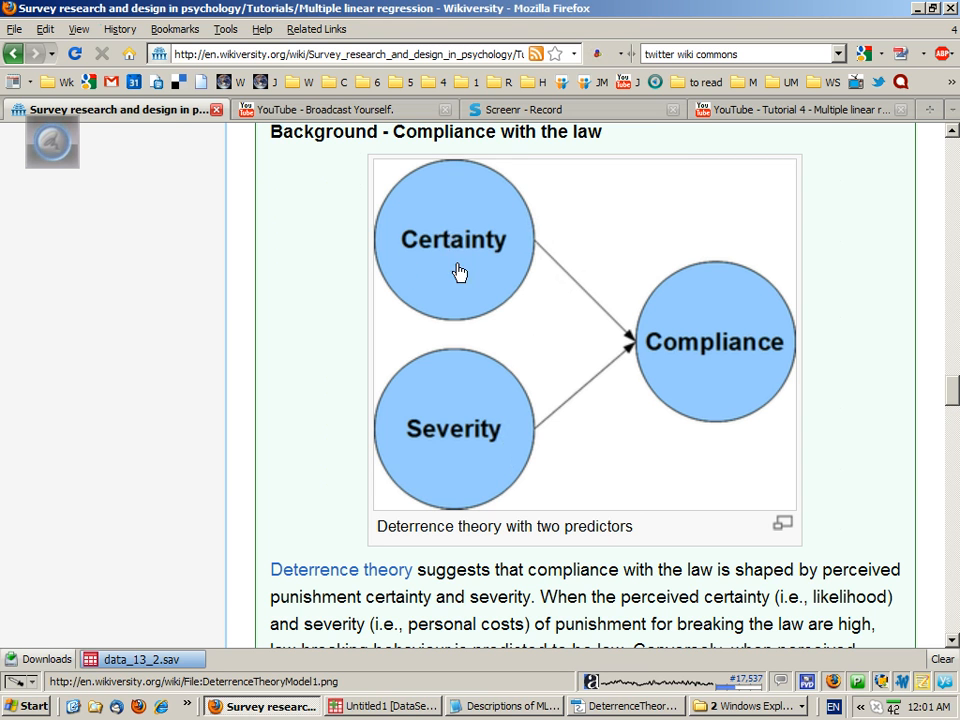
mouse_move(478, 390)
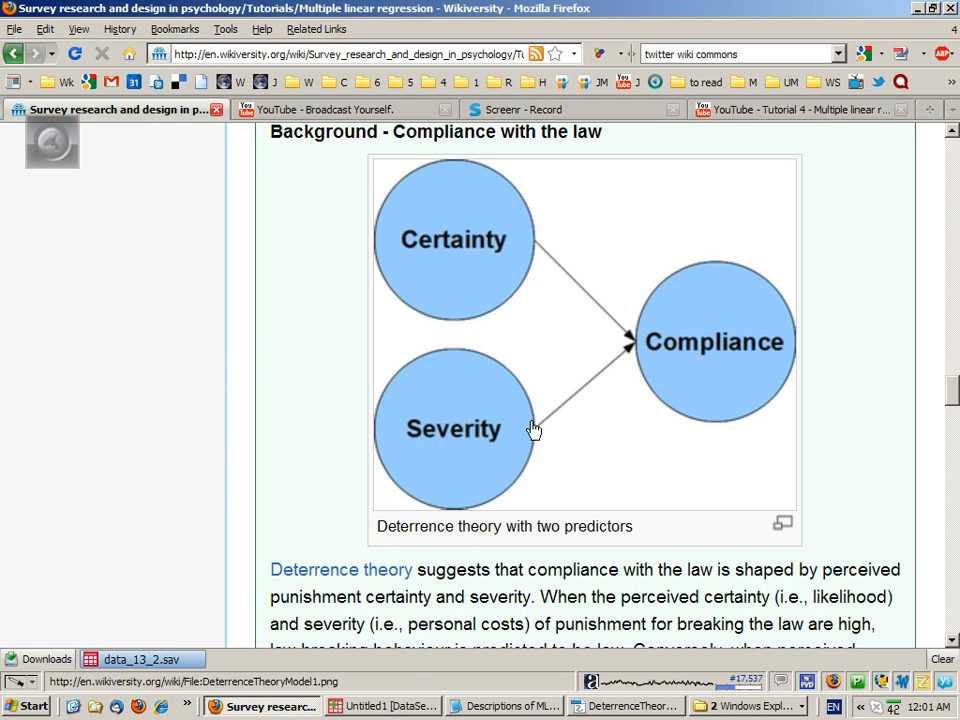
mouse_move(704, 388)
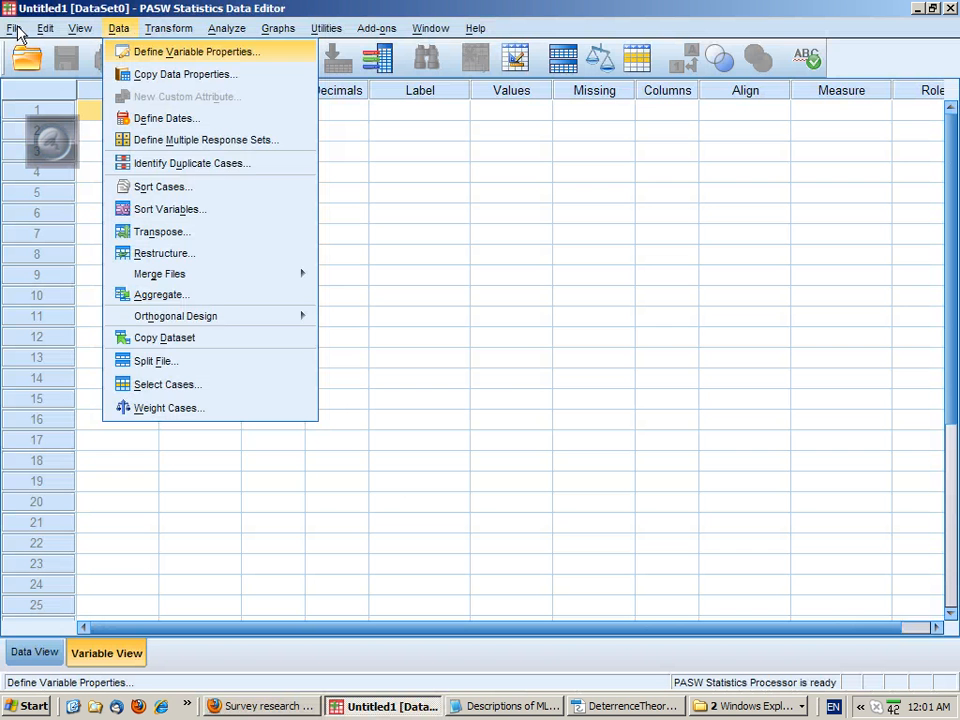
- Open data_13_2.sav from the Desktop via File > Open > Data and show Data View
click(14, 28)
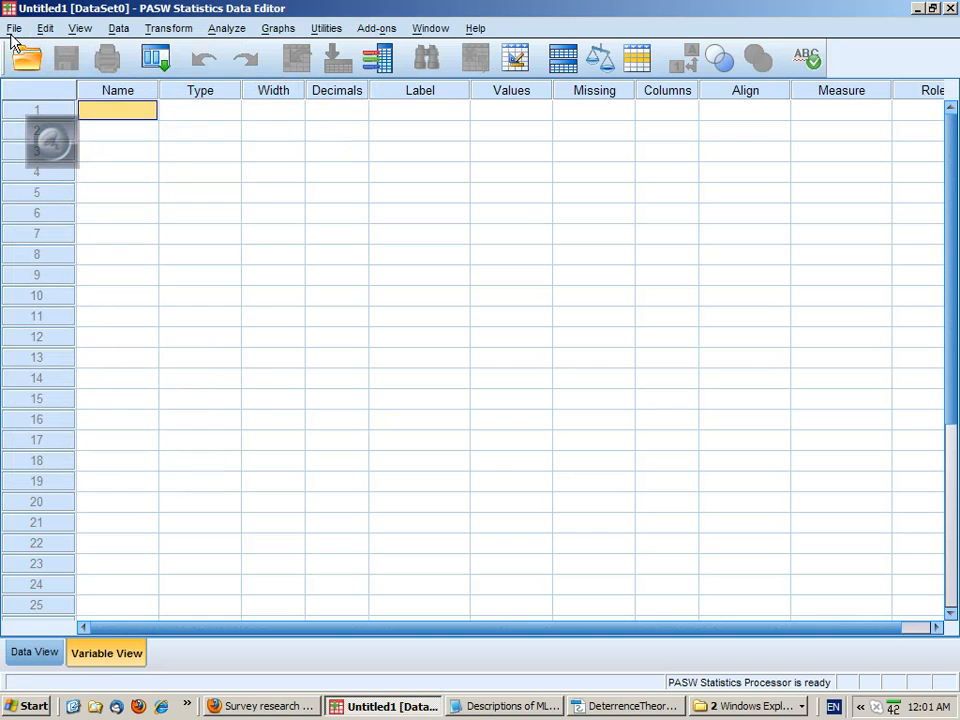
click(14, 28)
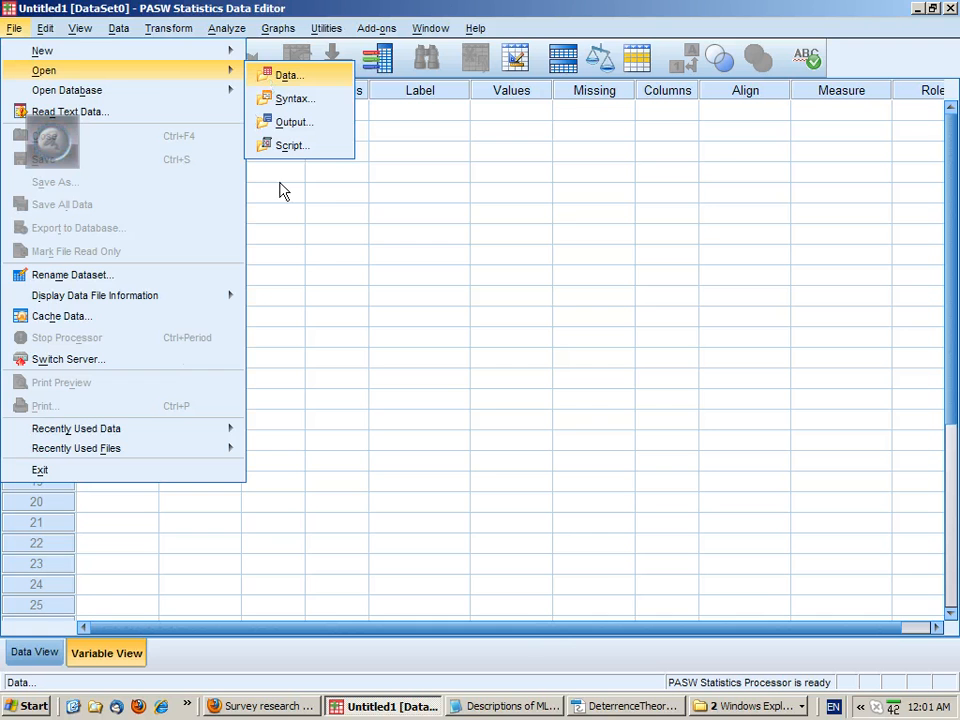
click(288, 74)
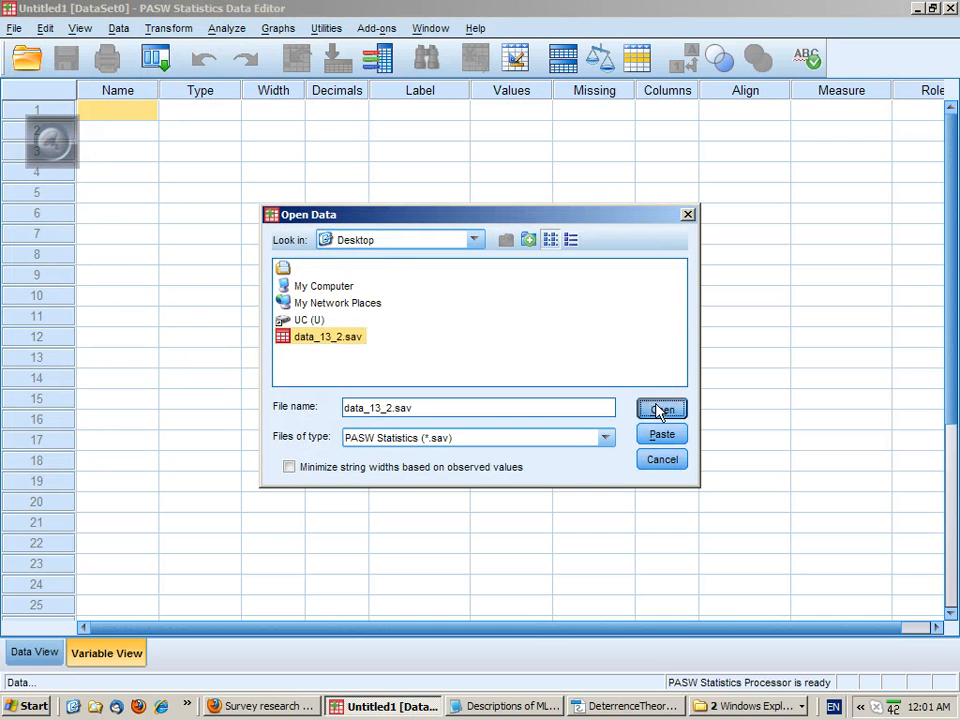
click(660, 408)
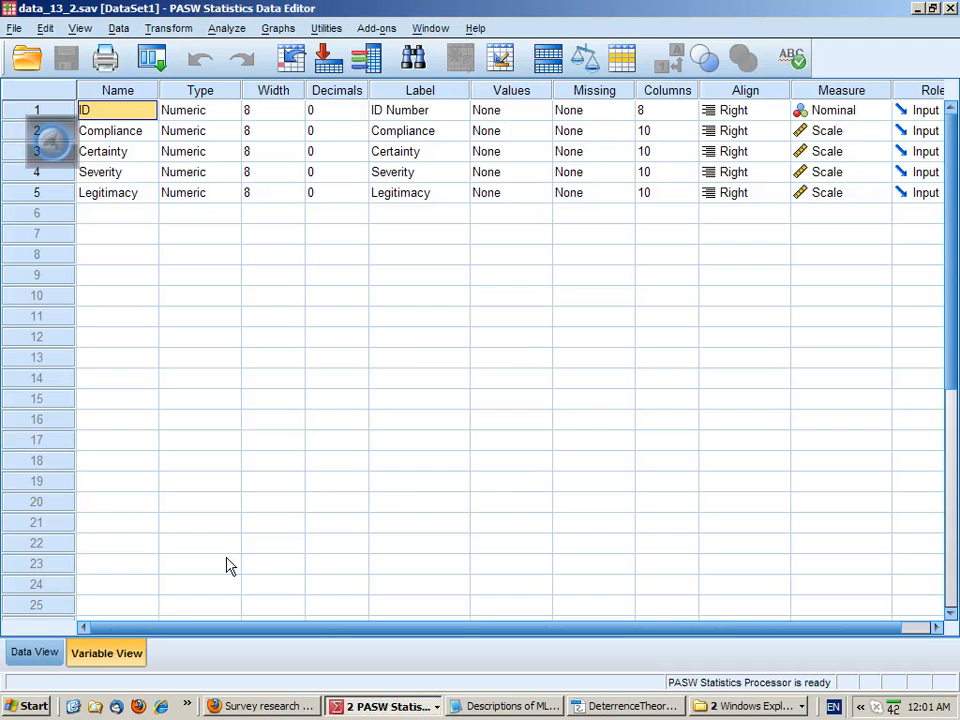
click(34, 652)
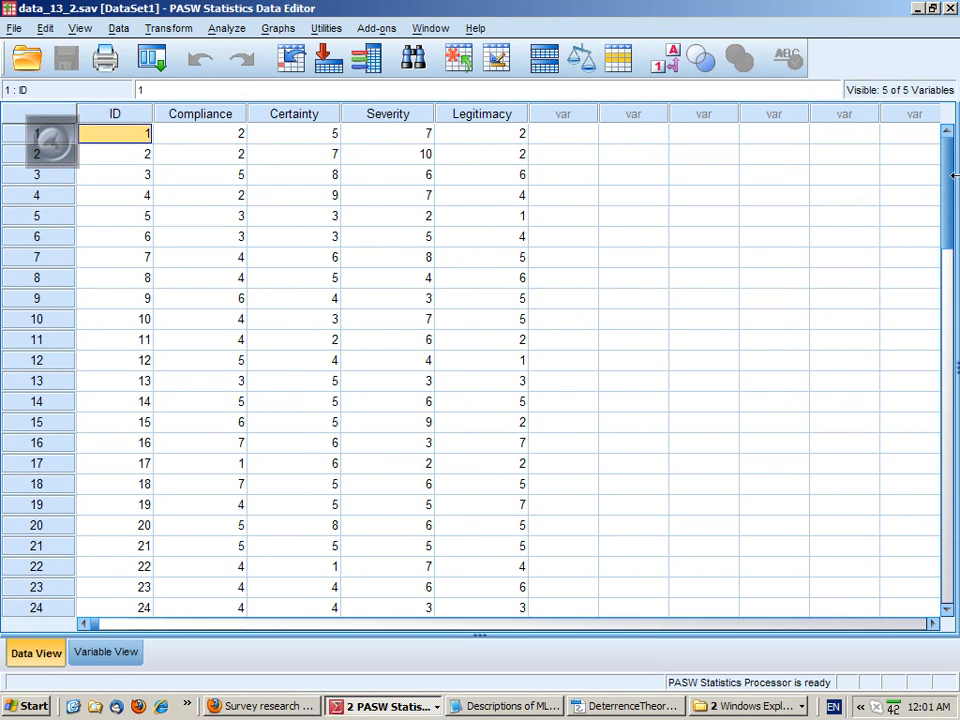
- Examine the Compliance, Certainty and Severity columns in the data grid
scroll(down, 3)
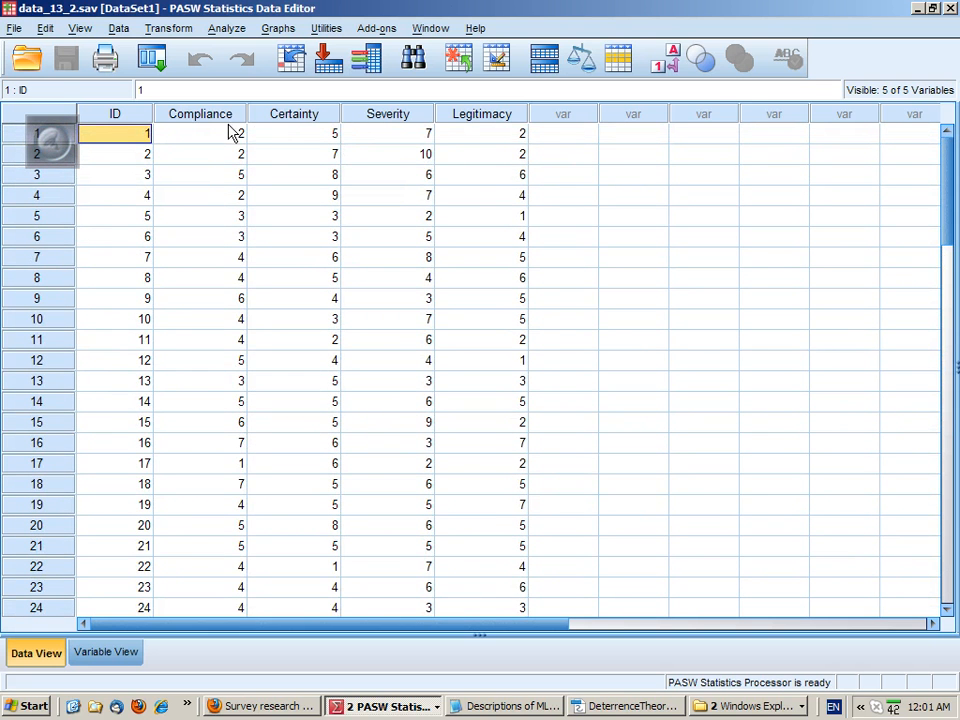
click(200, 112)
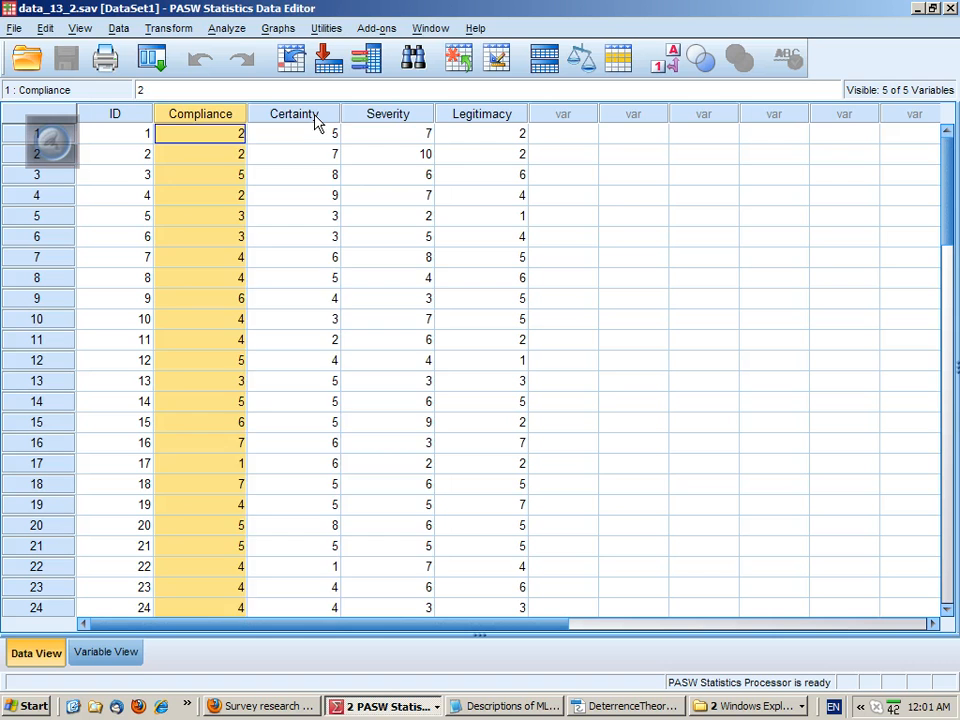
click(388, 132)
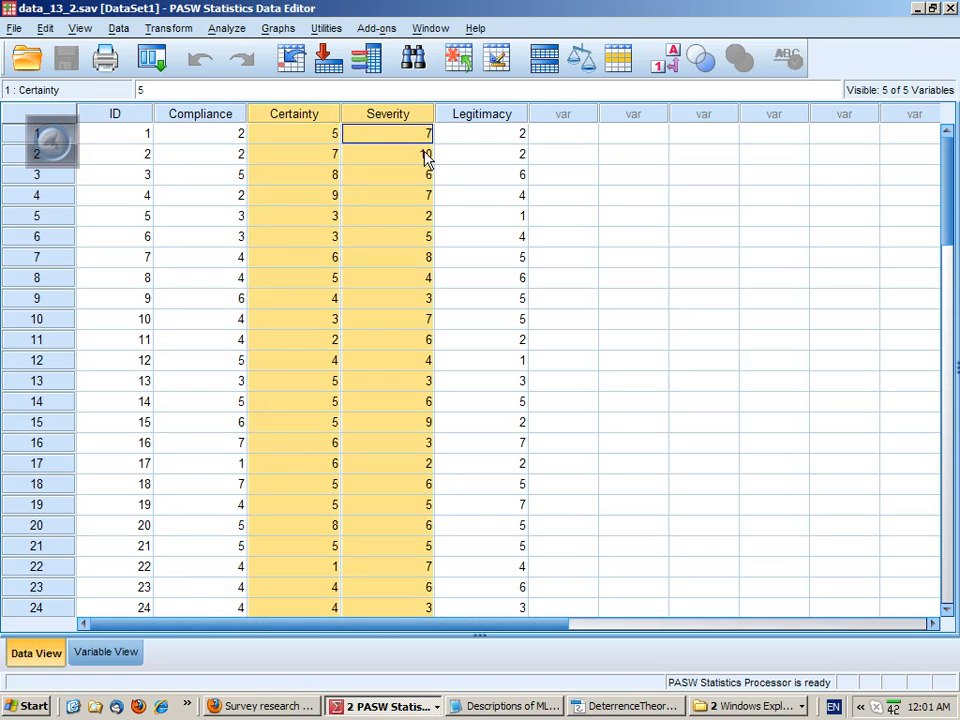
mouse_move(500, 124)
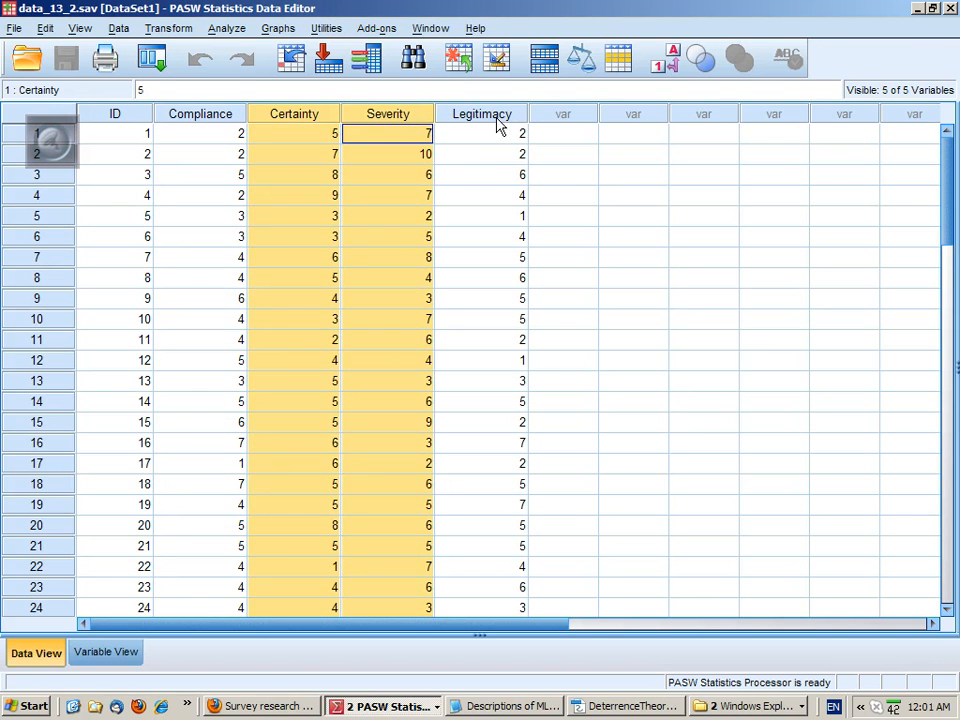
mouse_move(130, 536)
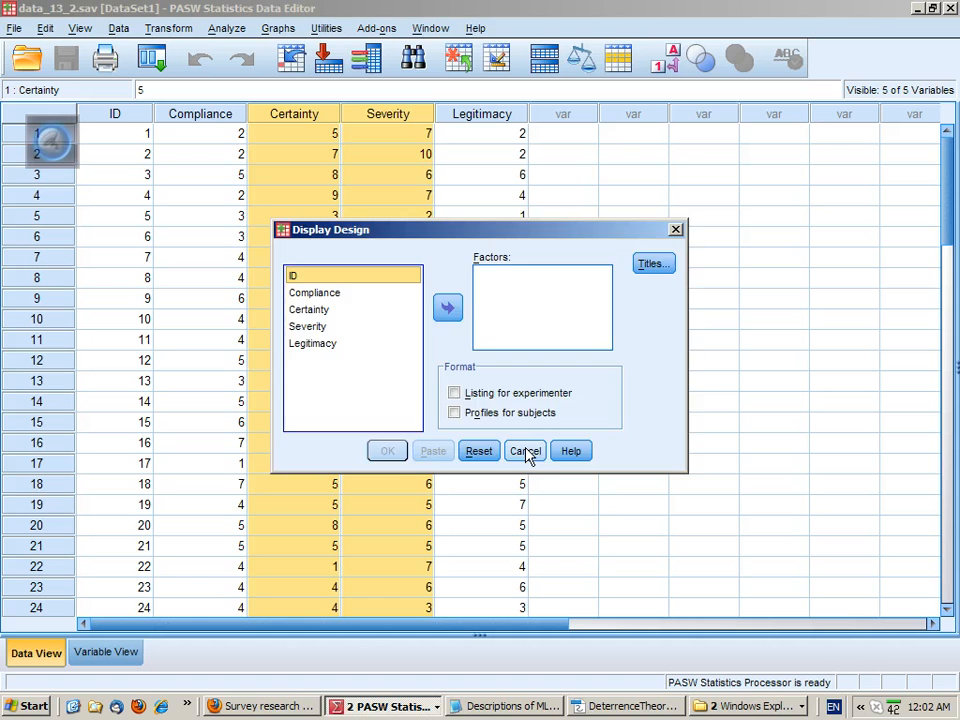
- Cancel Display Design and run Explore with Compliance, Certainty and Severity as dependents
click(524, 452)
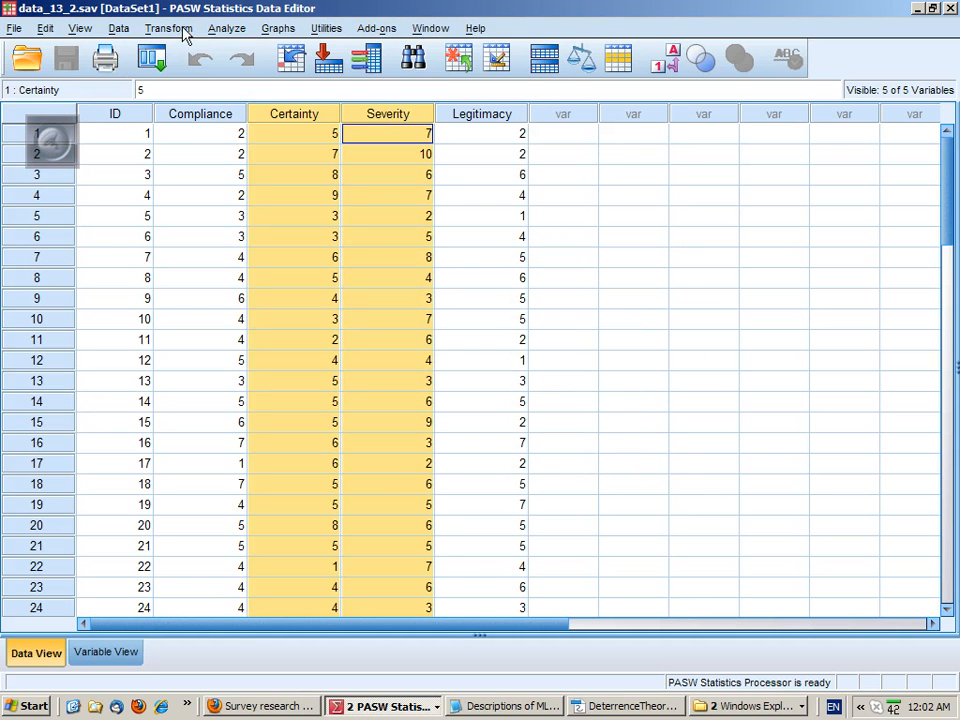
click(226, 28)
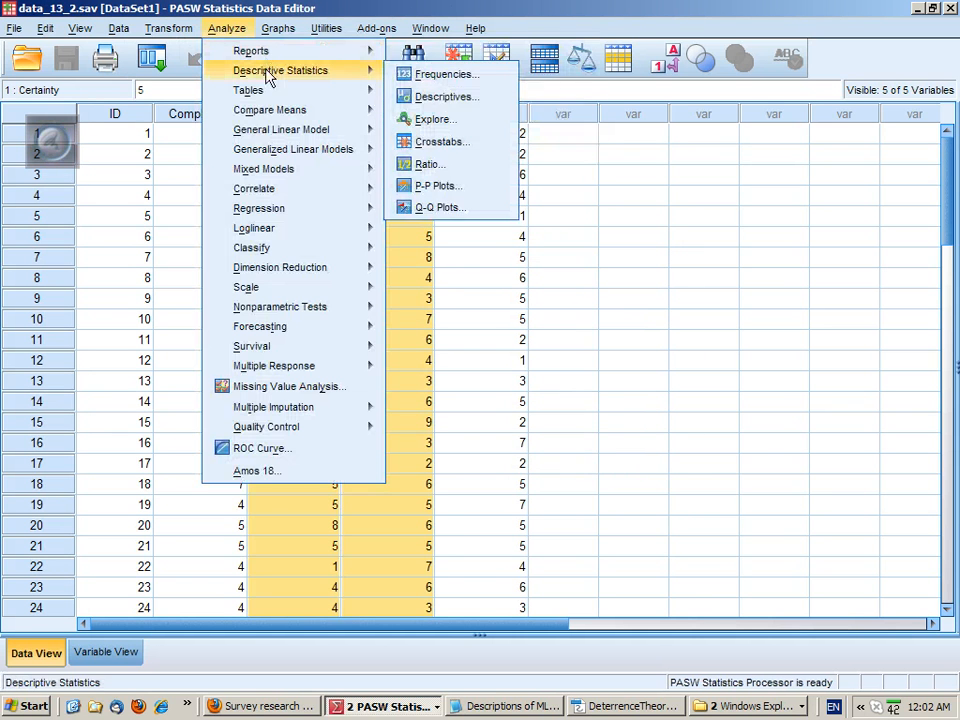
mouse_move(434, 120)
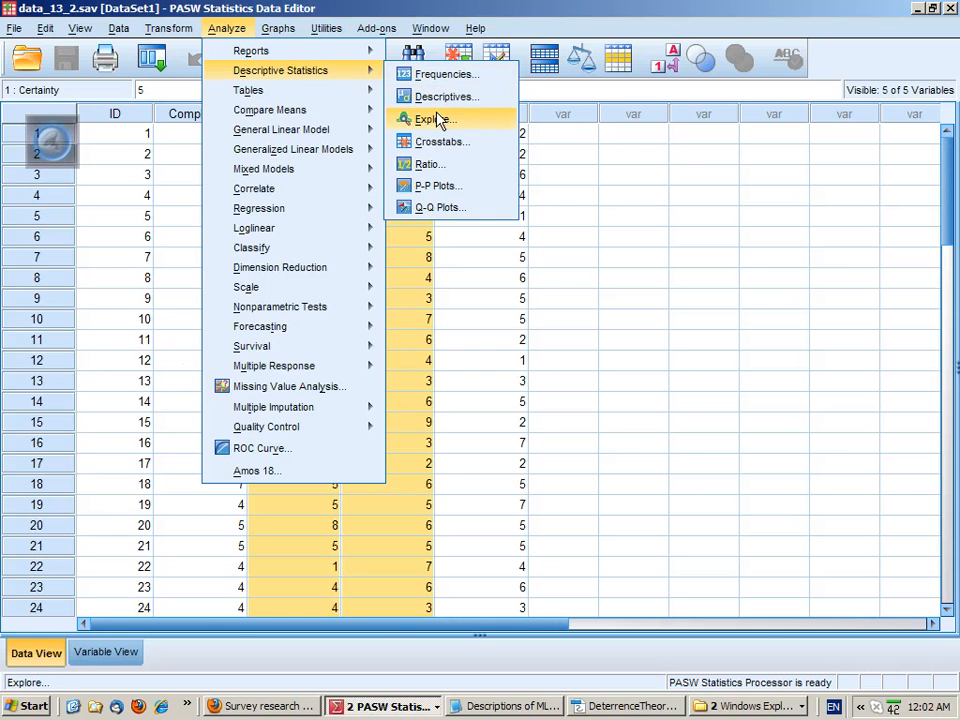
click(430, 120)
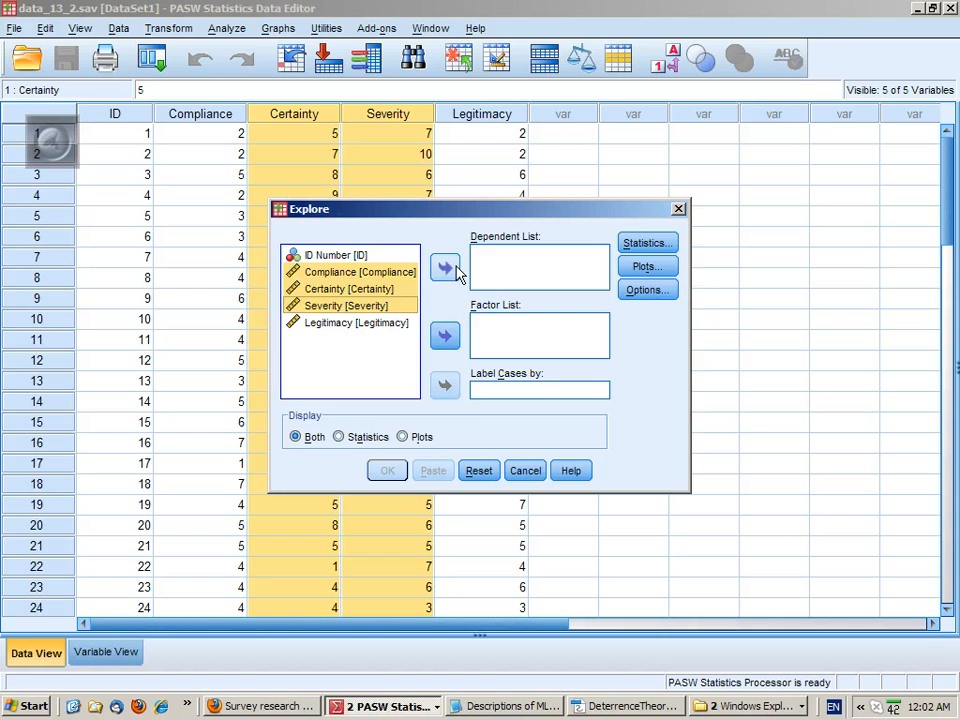
click(444, 268)
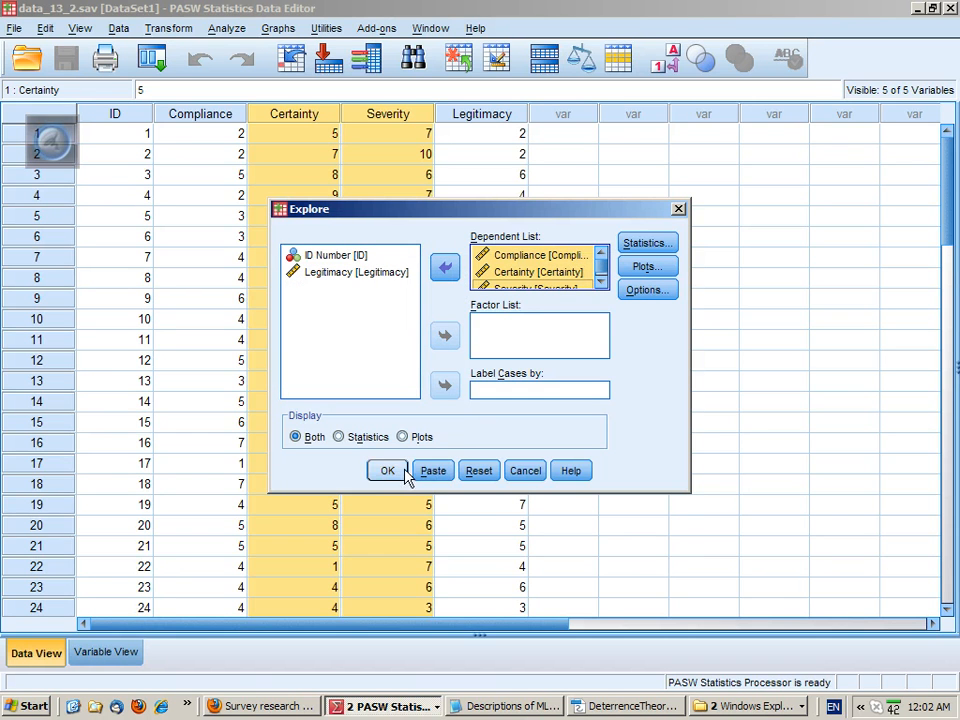
click(388, 470)
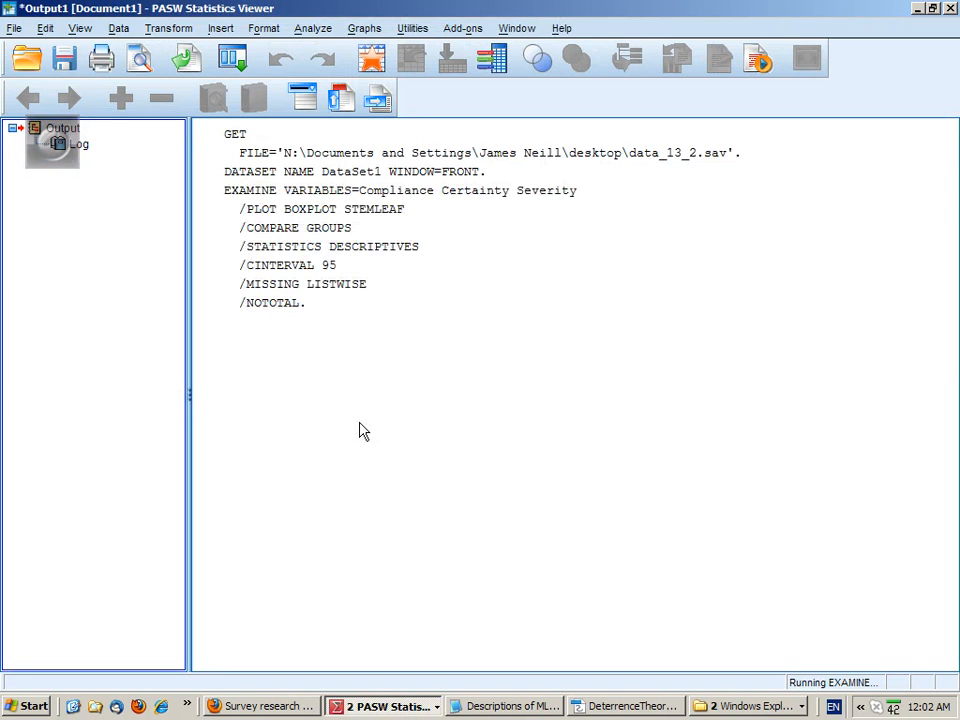
mouse_move(736, 324)
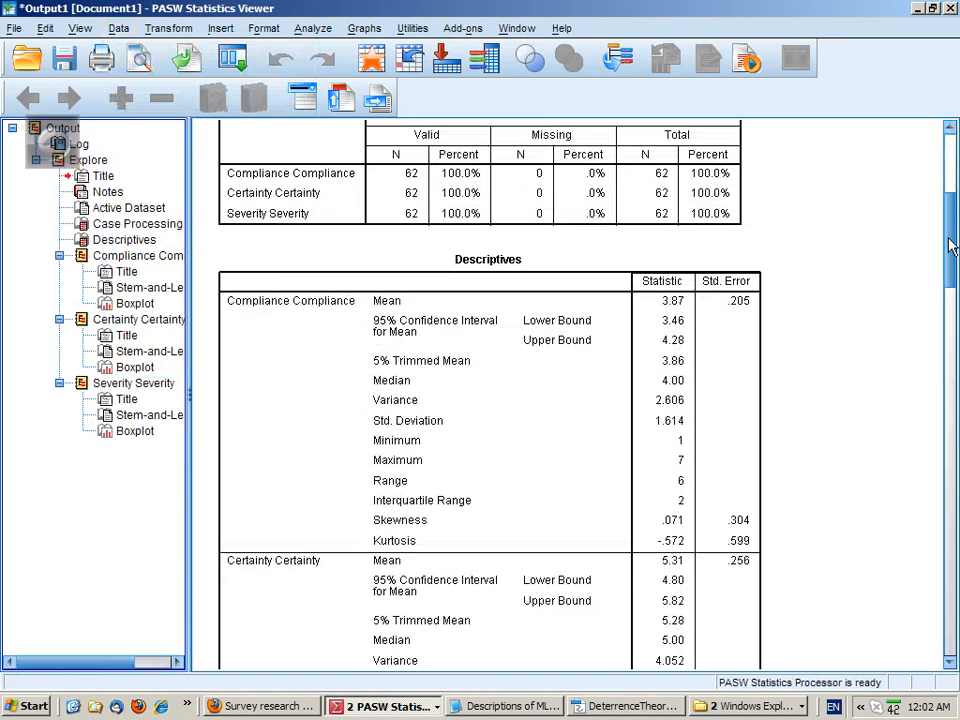
scroll(down, 3)
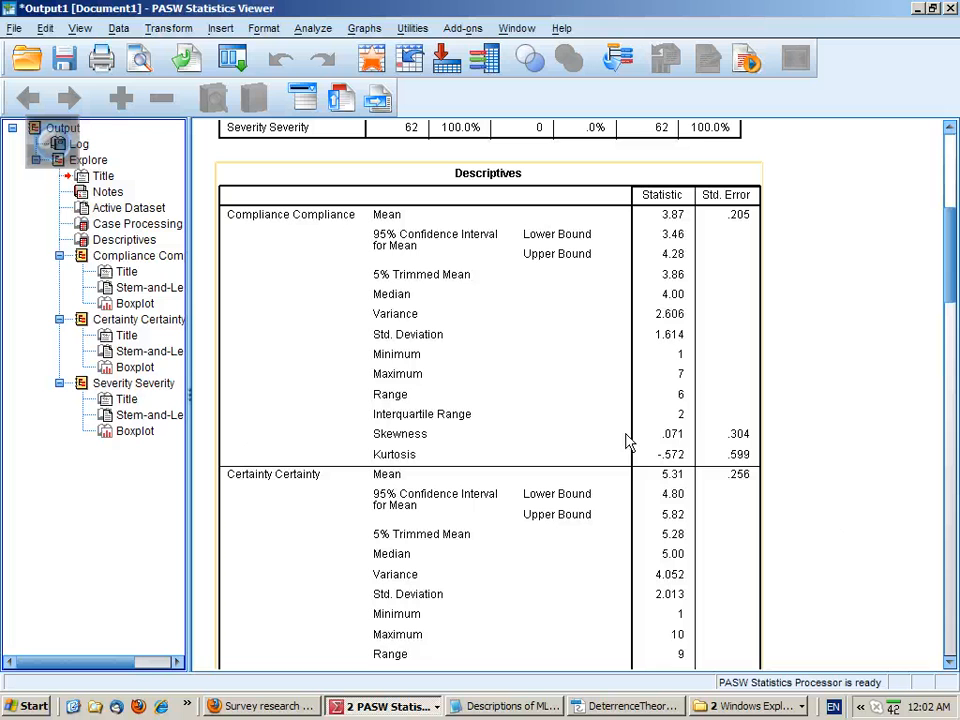
mouse_move(696, 452)
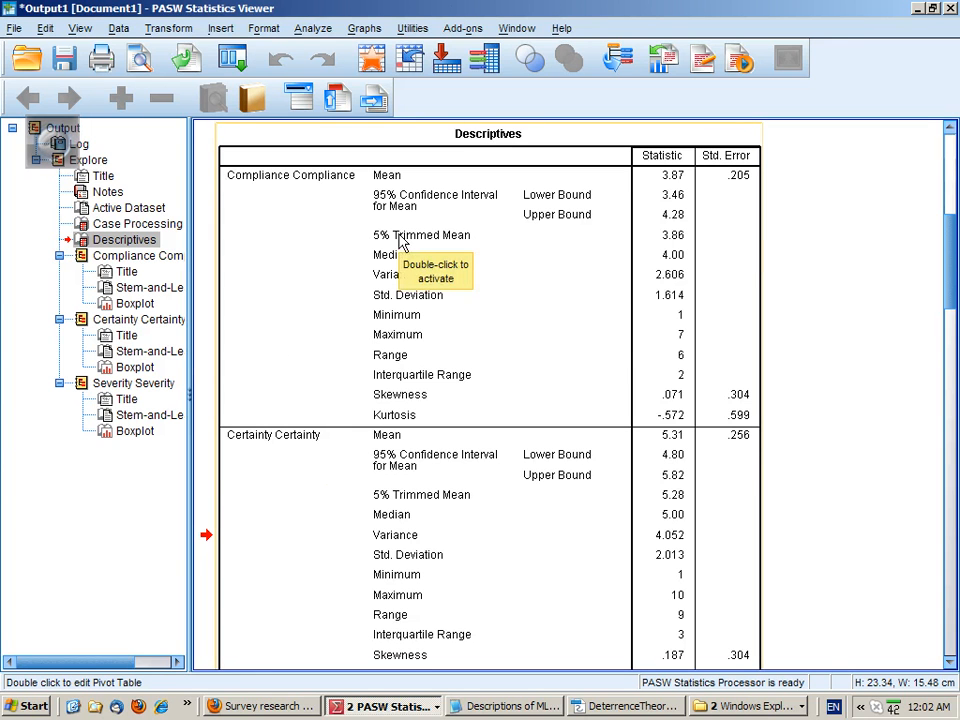
mouse_move(688, 432)
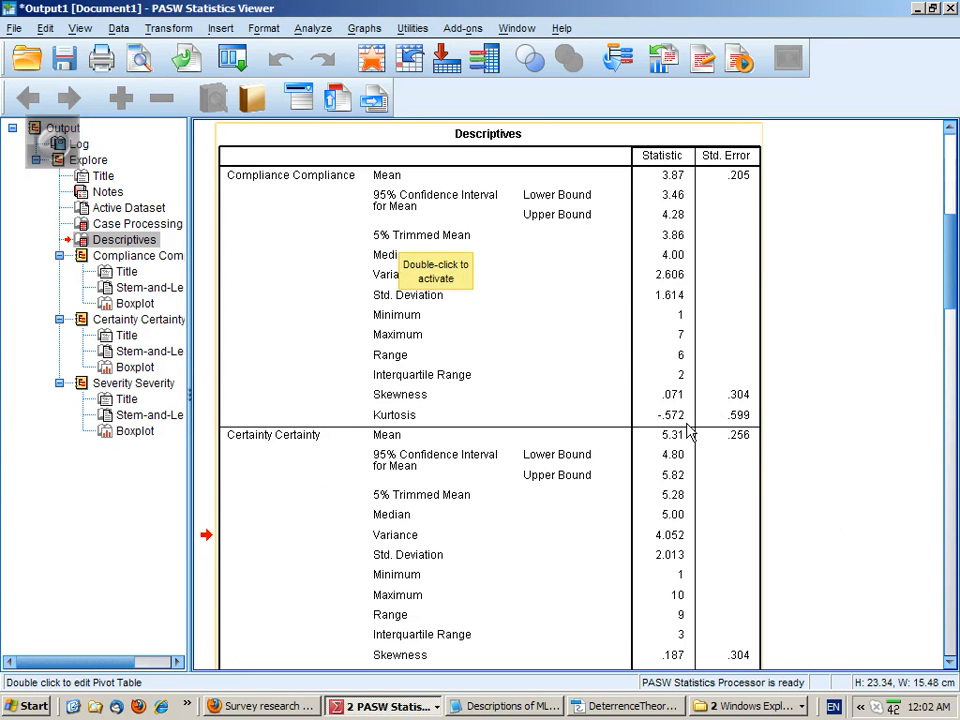
scroll(down, 3)
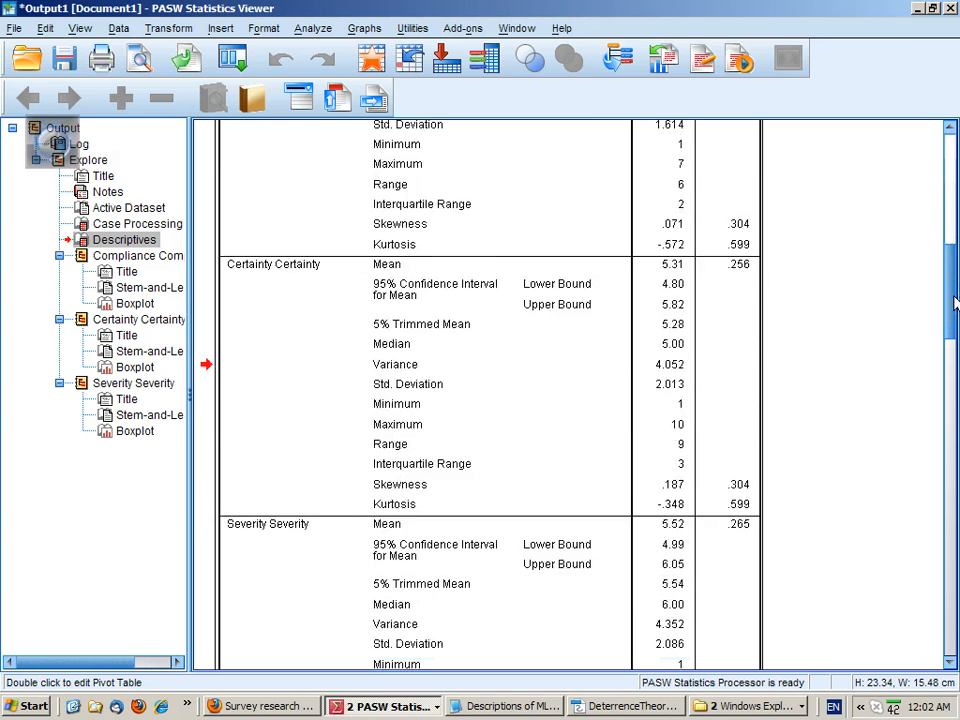
scroll(down, 3)
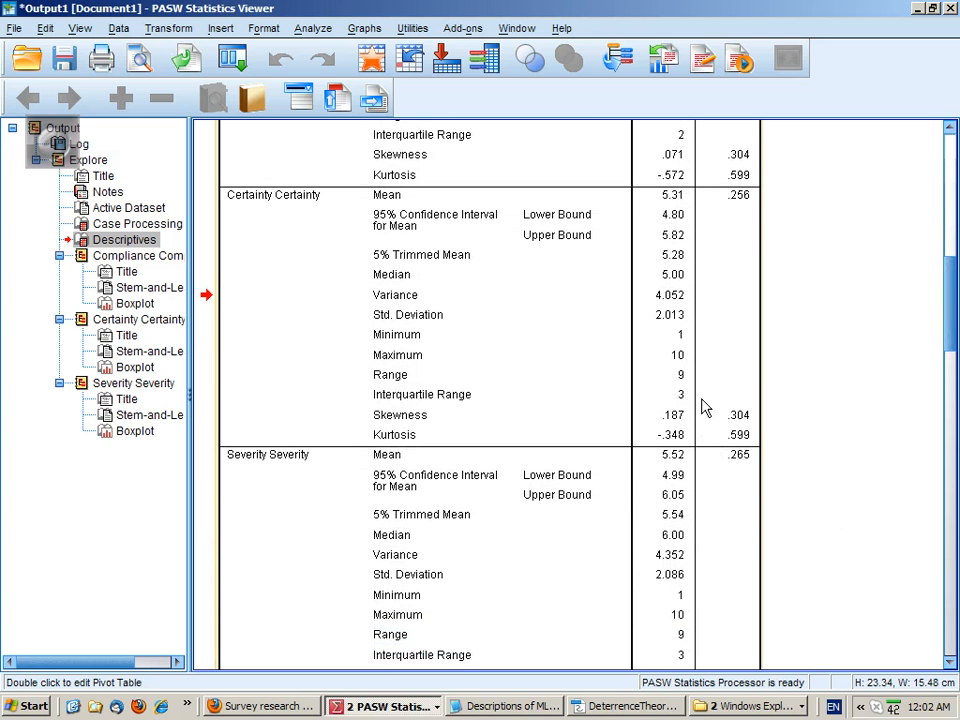
scroll(down, 3)
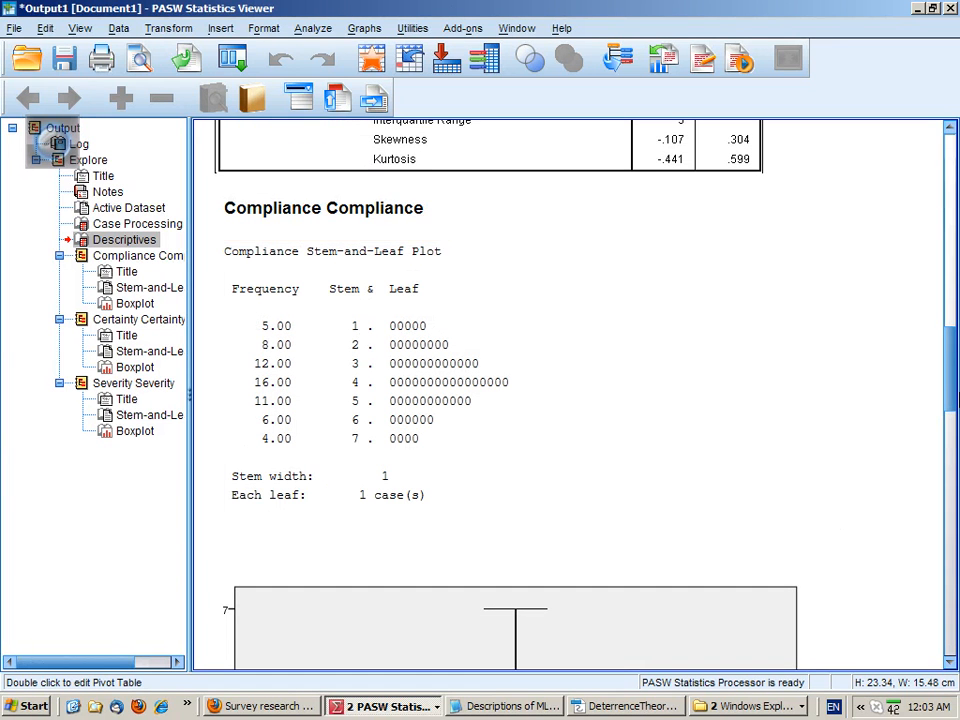
scroll(down, 3)
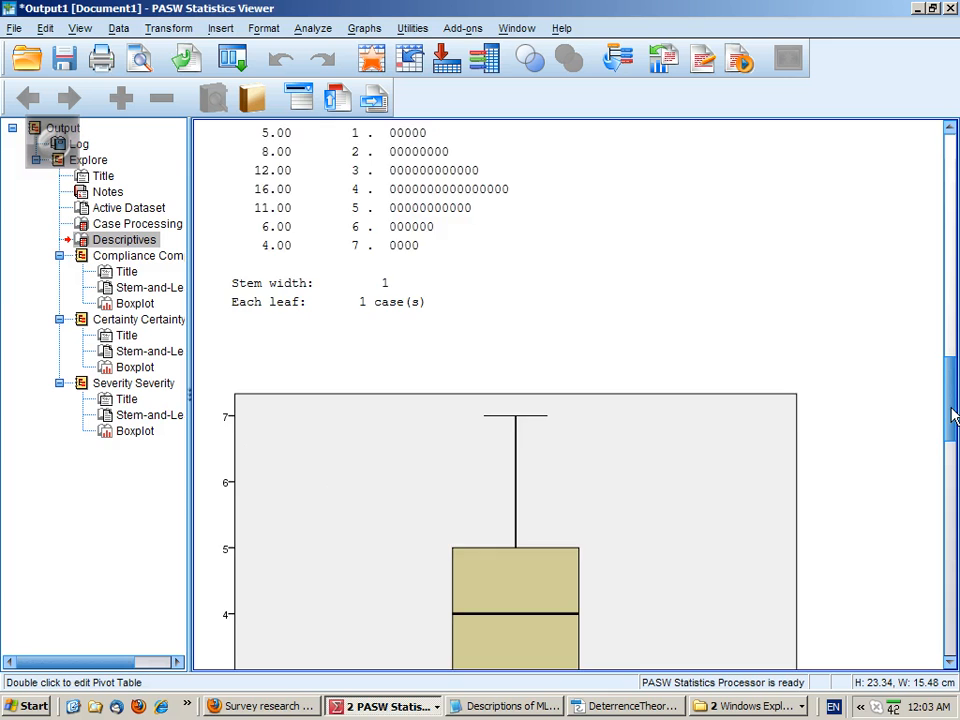
scroll(down, 3)
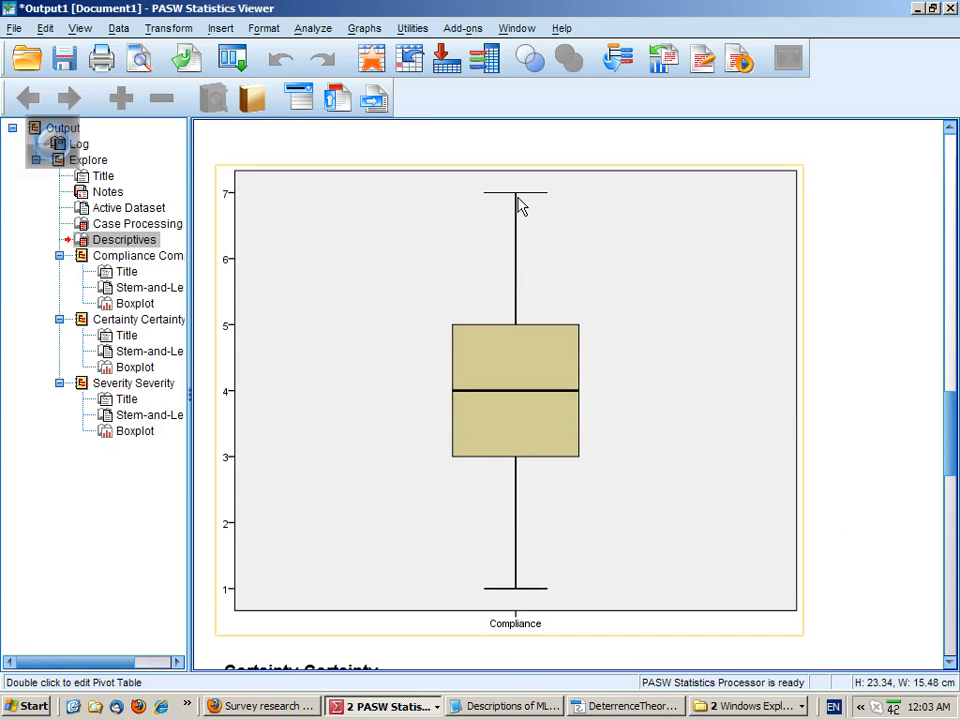
mouse_move(538, 524)
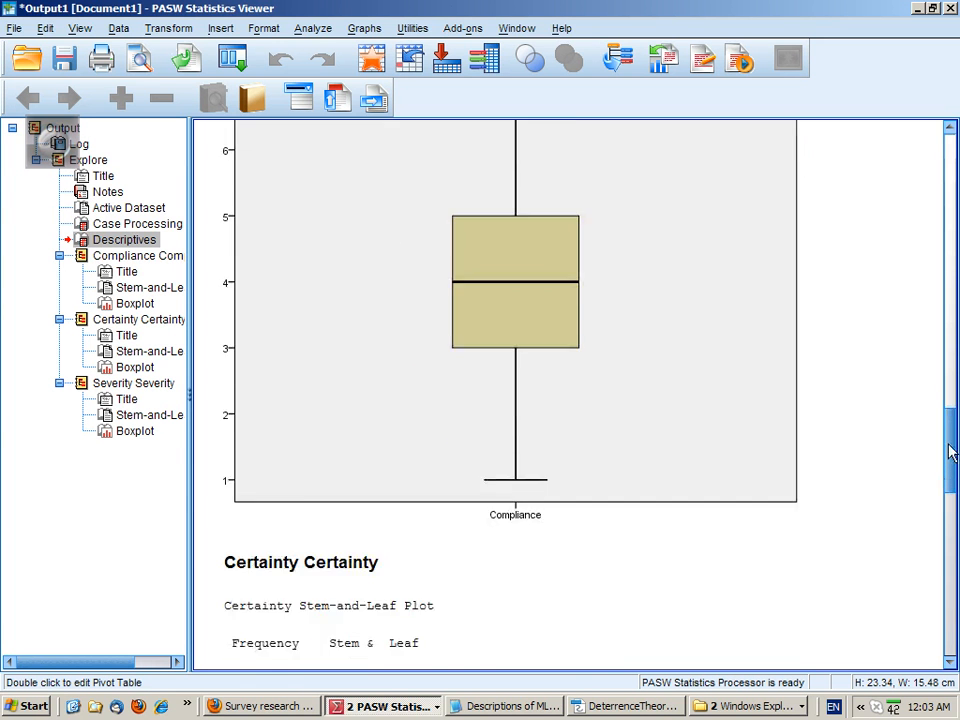
scroll(down, 3)
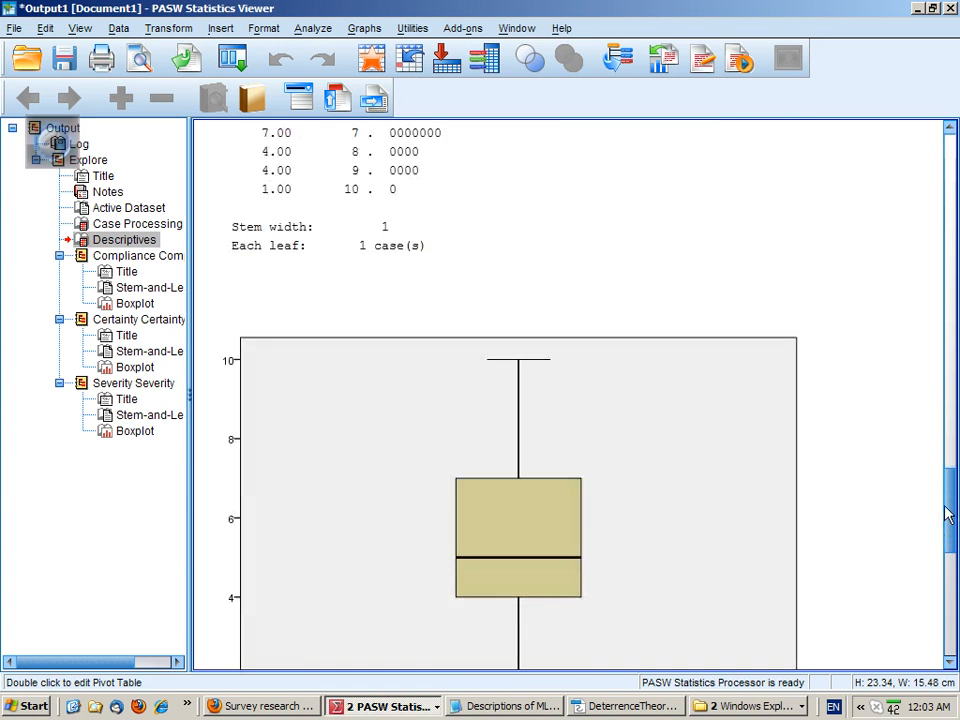
scroll(down, 3)
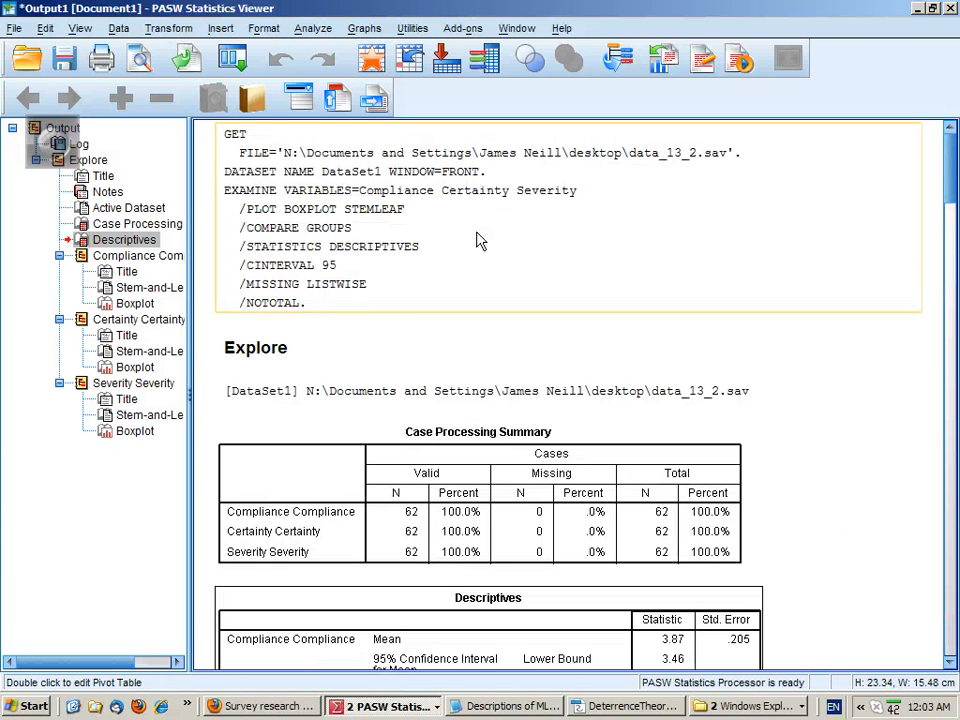
- Start a Simple Scatter chart from Graphs > Legacy Dialogs > Scatter/Dot
click(118, 28)
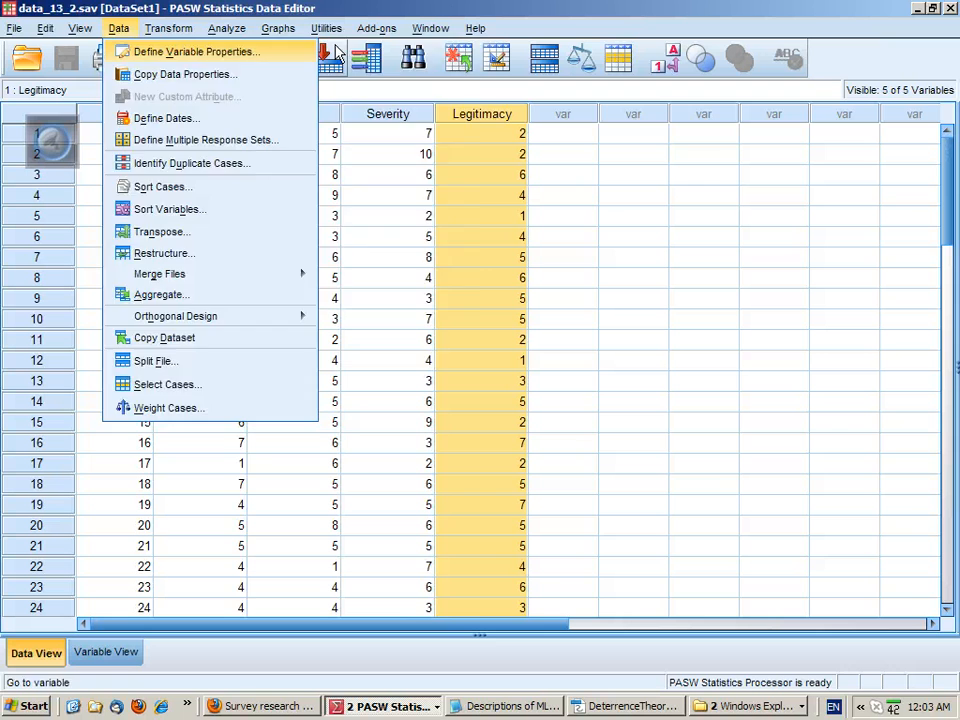
click(278, 28)
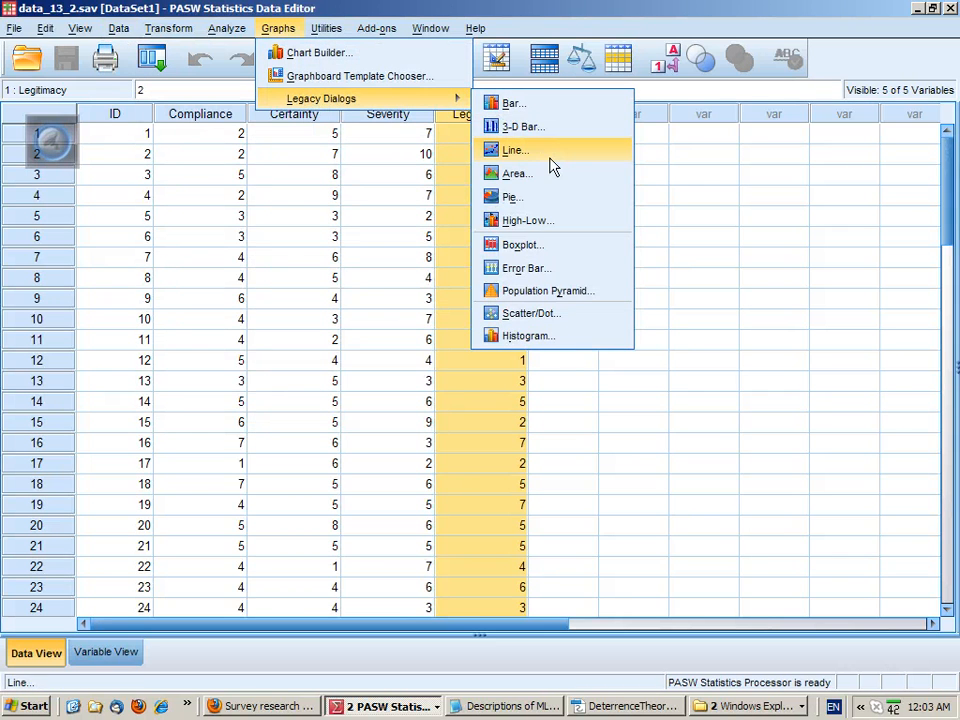
click(532, 312)
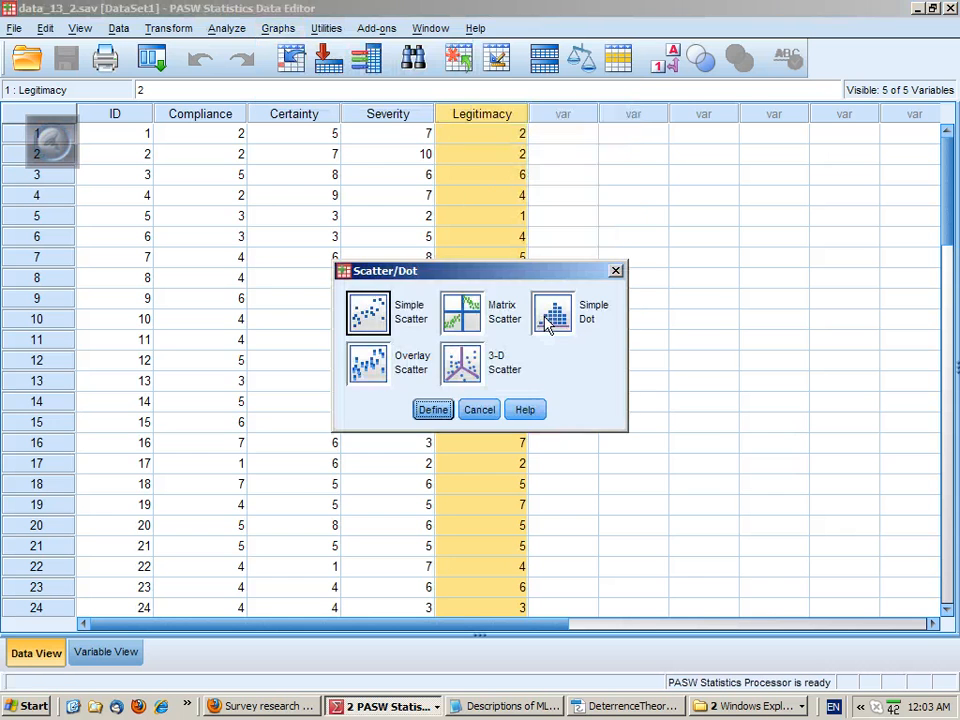
click(432, 408)
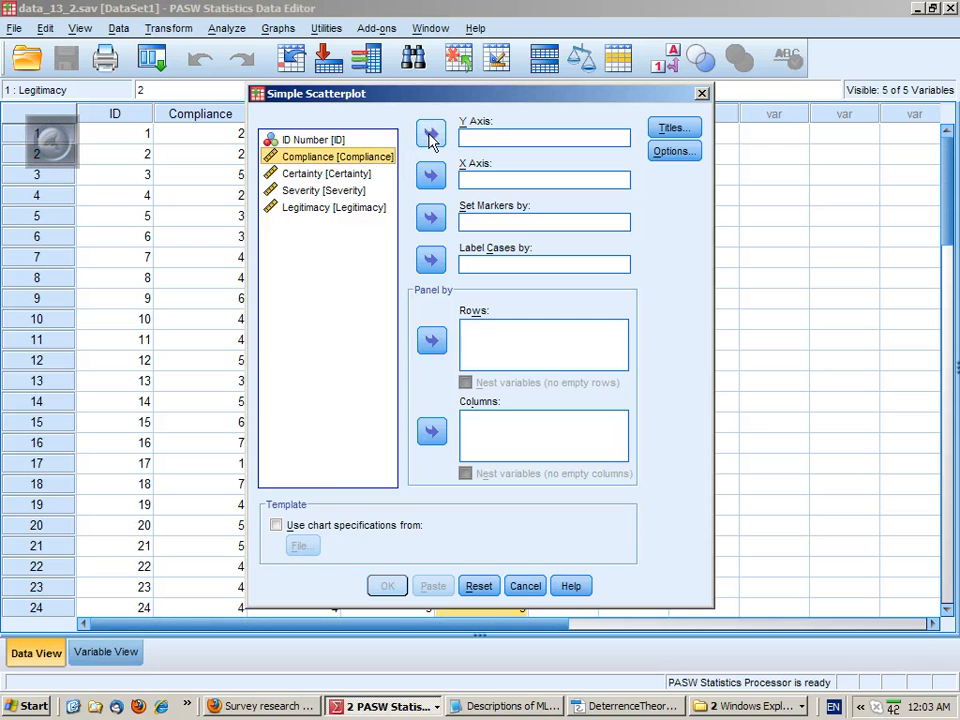
- Set Y axis Compliance and X axis Certainty, and paste the GRAPH syntax
click(430, 134)
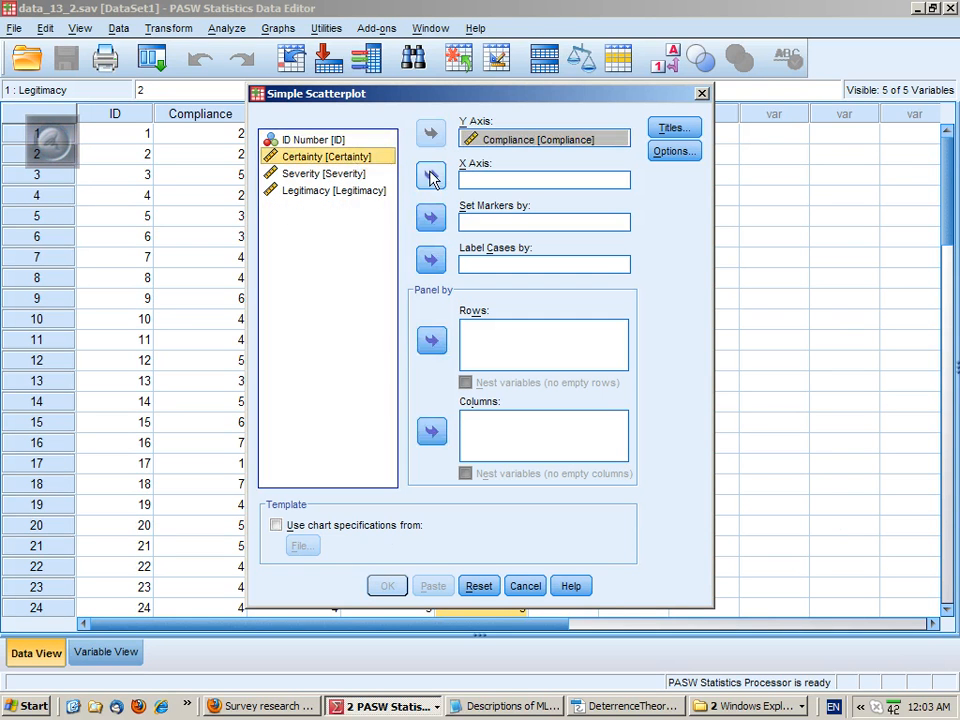
click(430, 176)
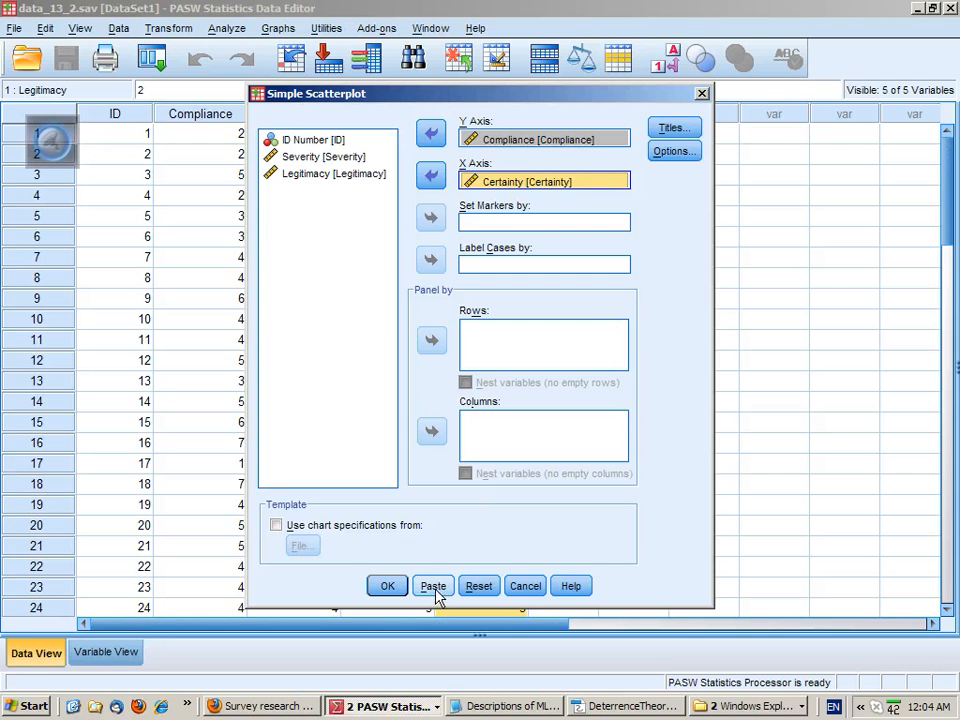
click(432, 584)
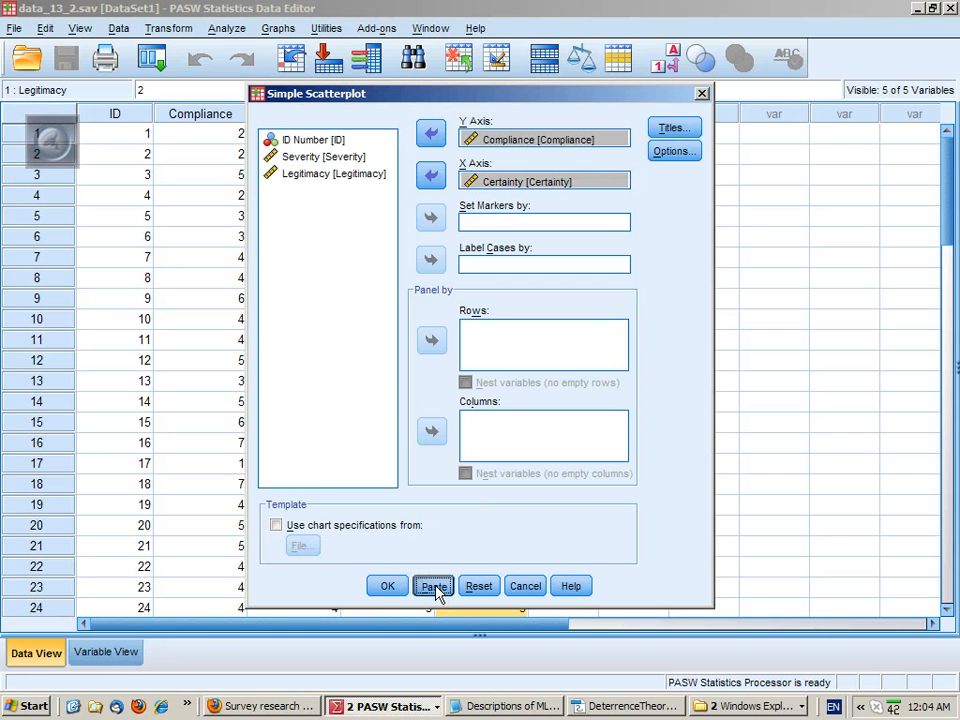
click(432, 586)
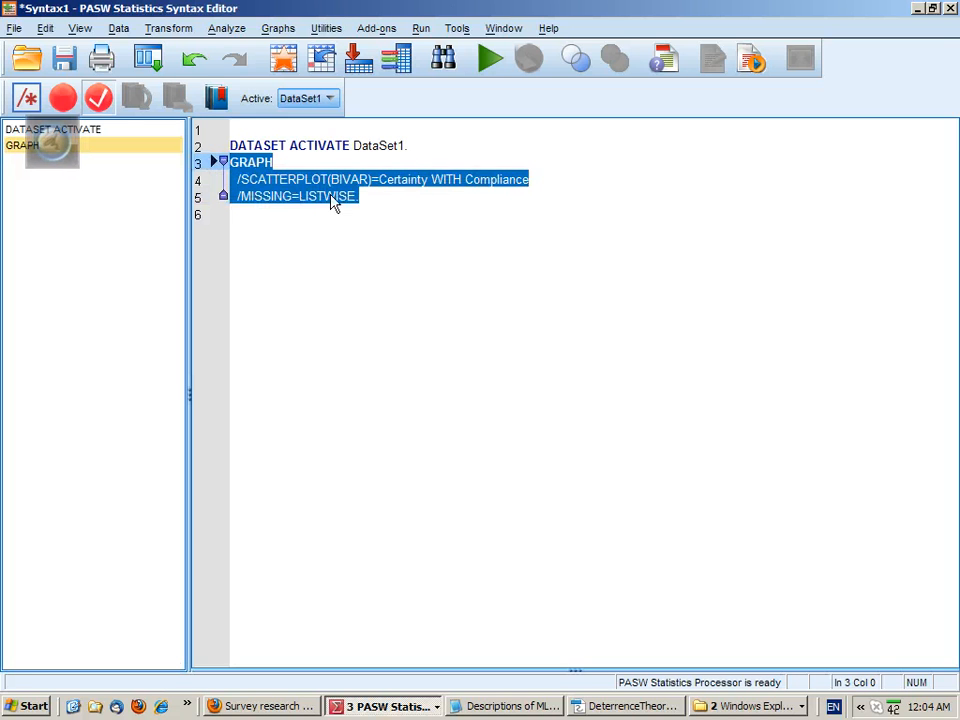
- Edit the second and third GRAPH commands to Compliance by Severity and Severity by Certainty, then select all three
click(488, 58)
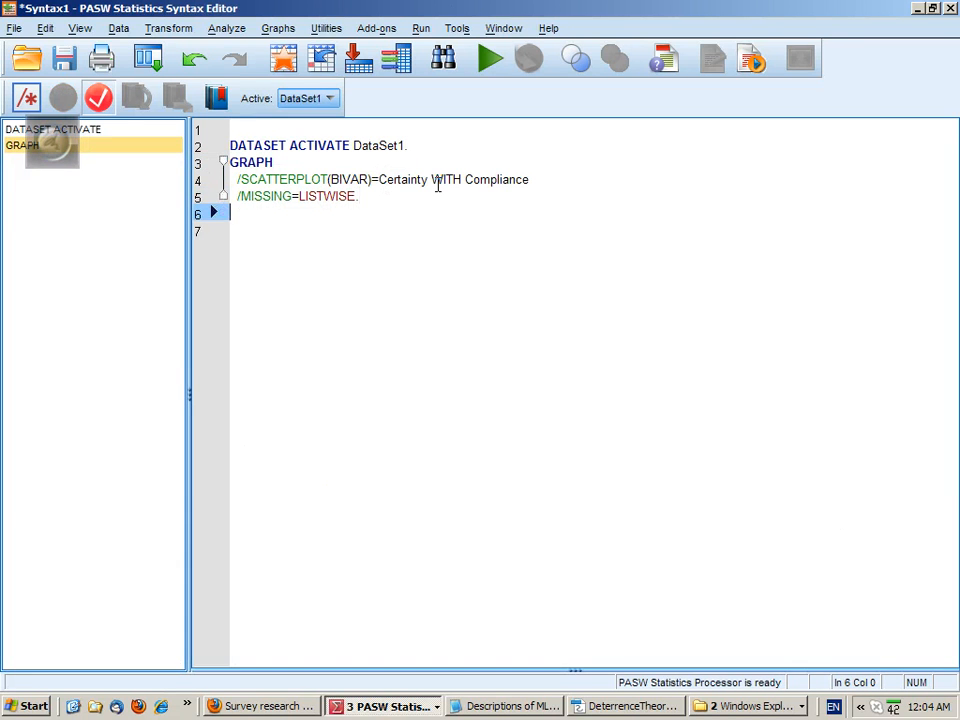
click(488, 58)
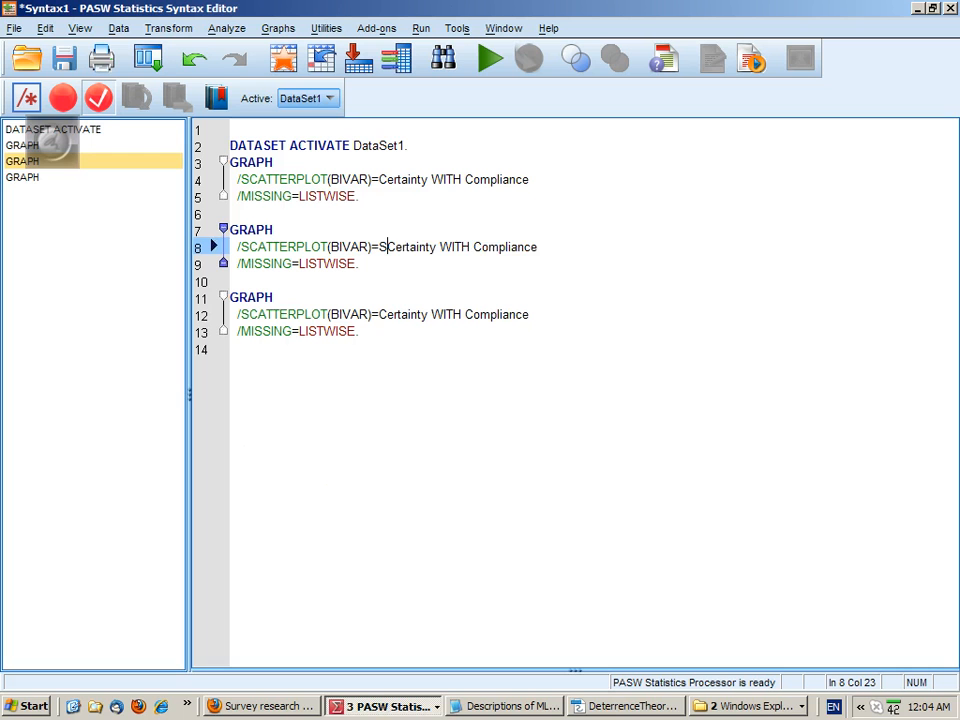
text(Severity)
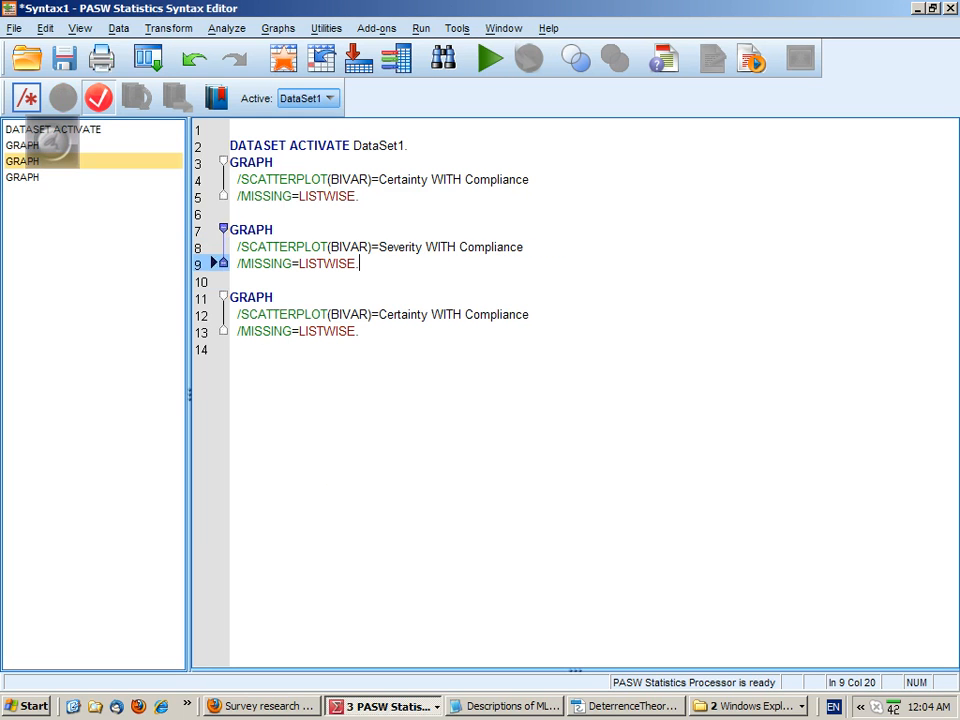
click(488, 58)
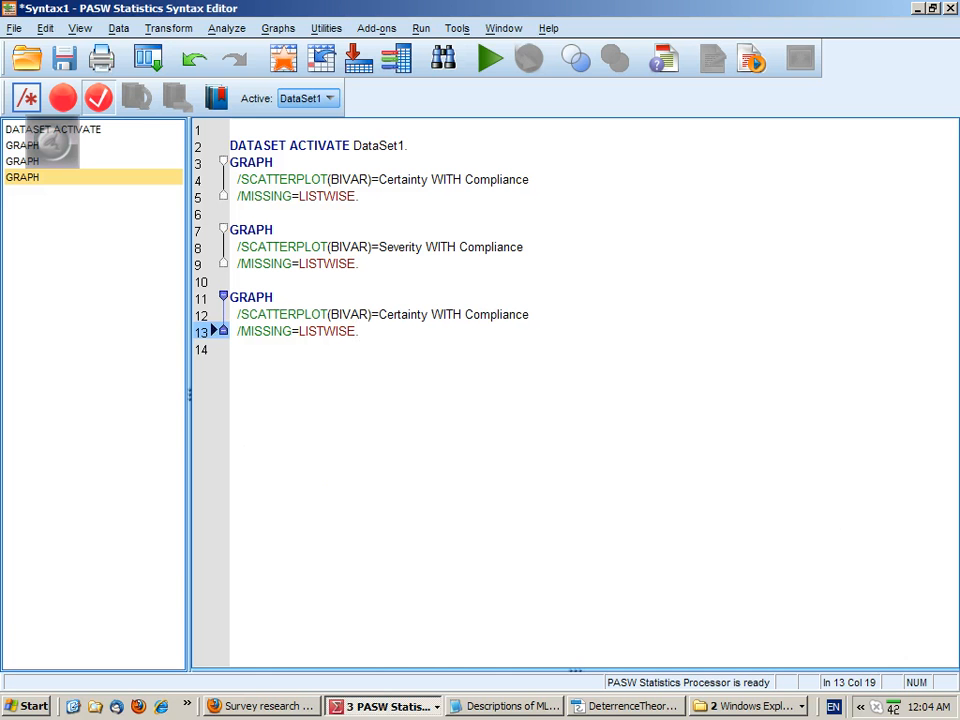
text(Severity)
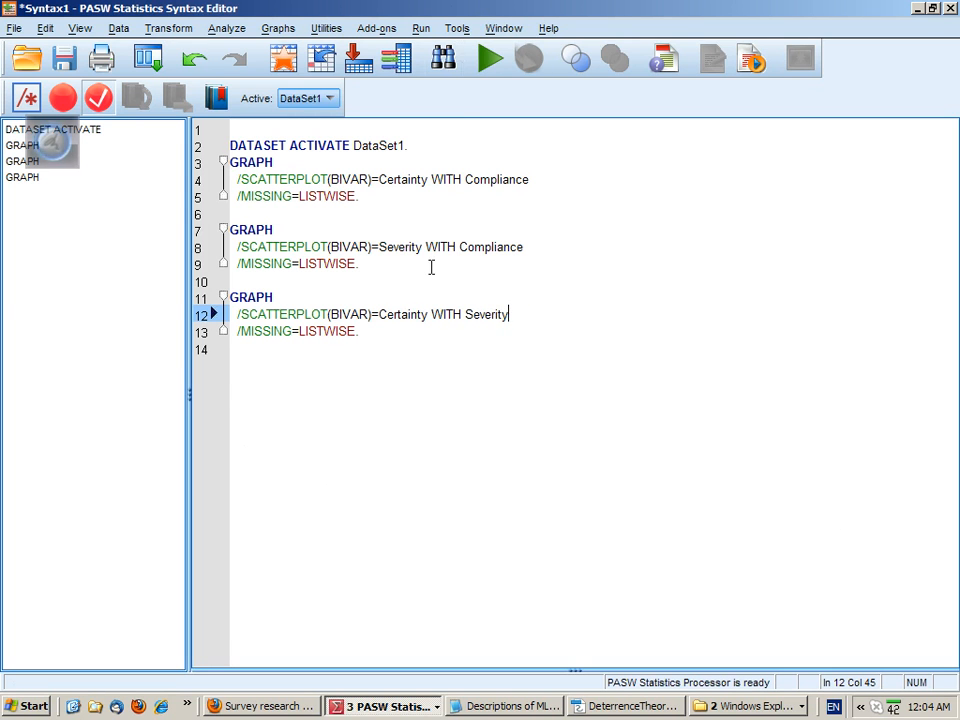
click(488, 58)
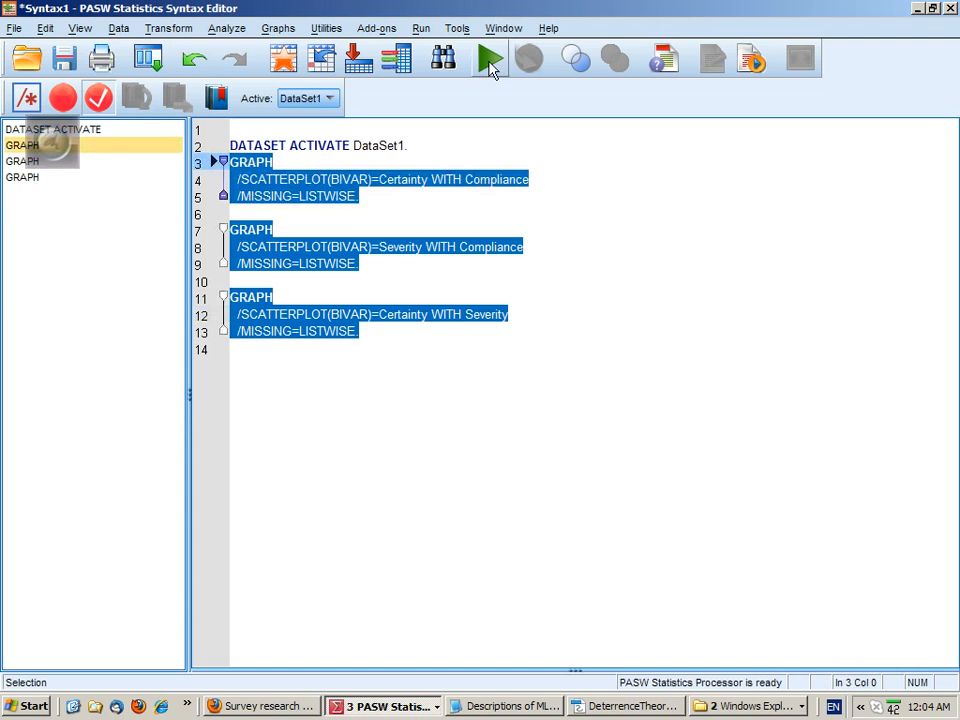
- Run the selected GRAPH commands and review the three scatterplots in the Output Viewer
click(488, 58)
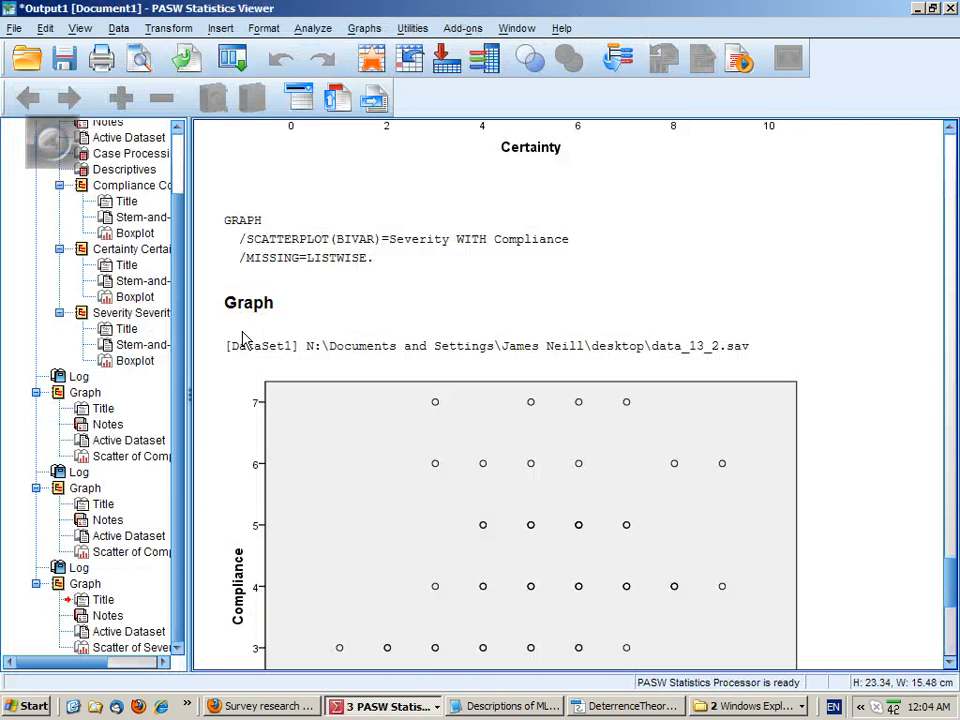
click(90, 456)
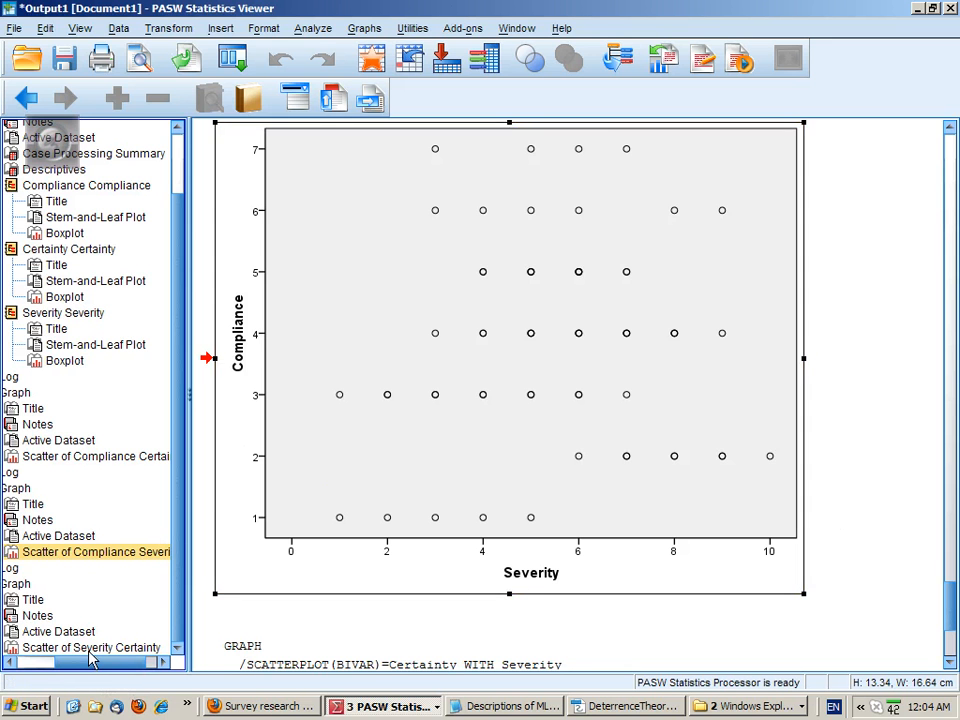
scroll(down, 3)
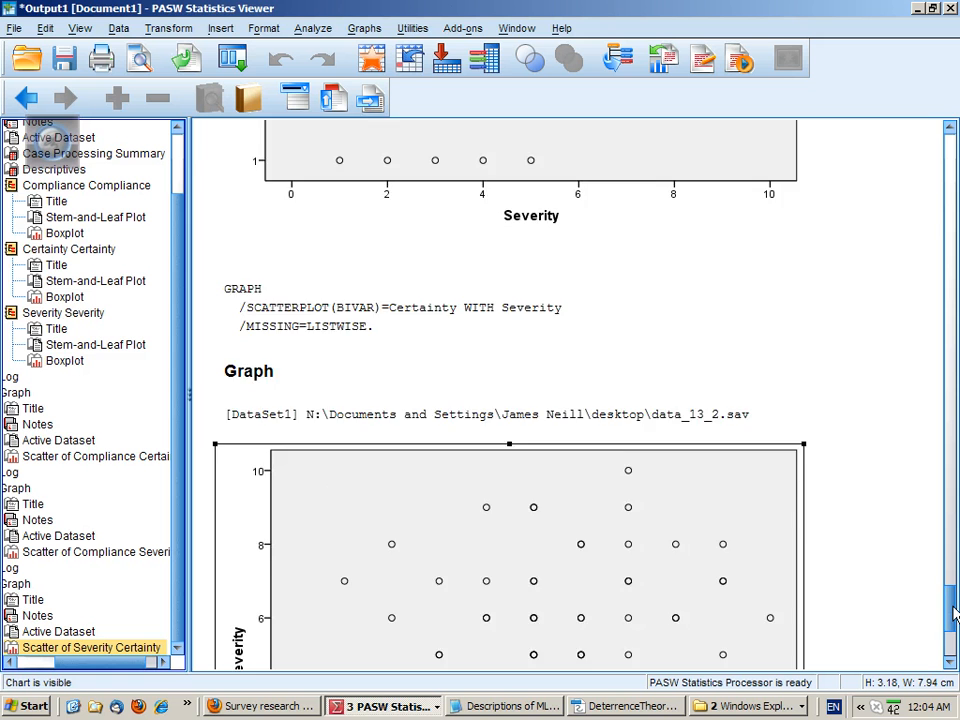
scroll(down, 3)
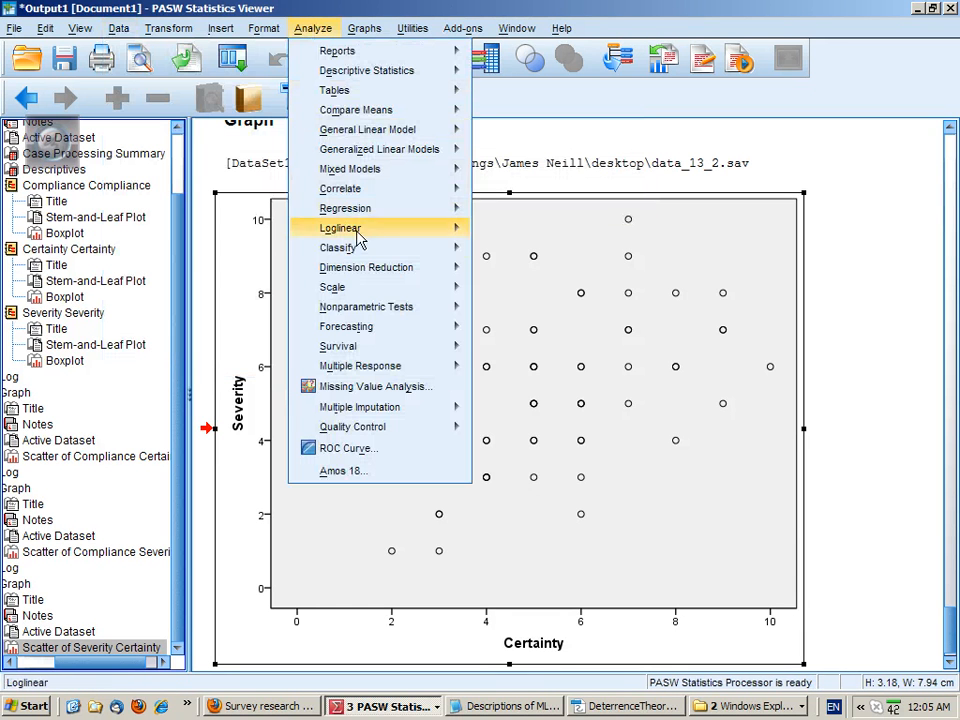
mouse_move(344, 208)
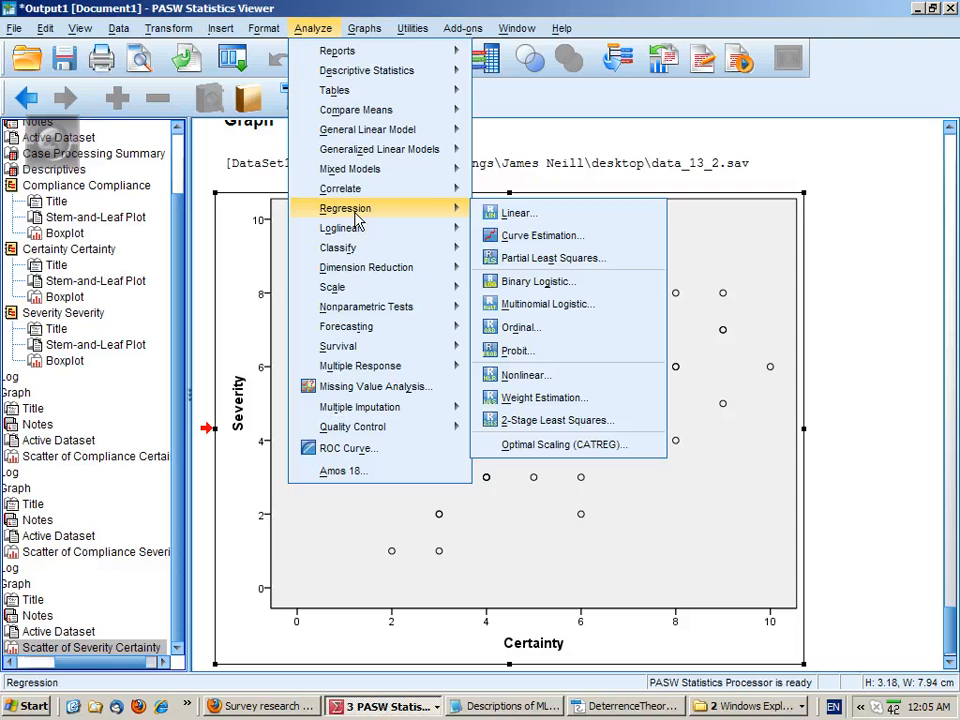
mouse_move(520, 212)
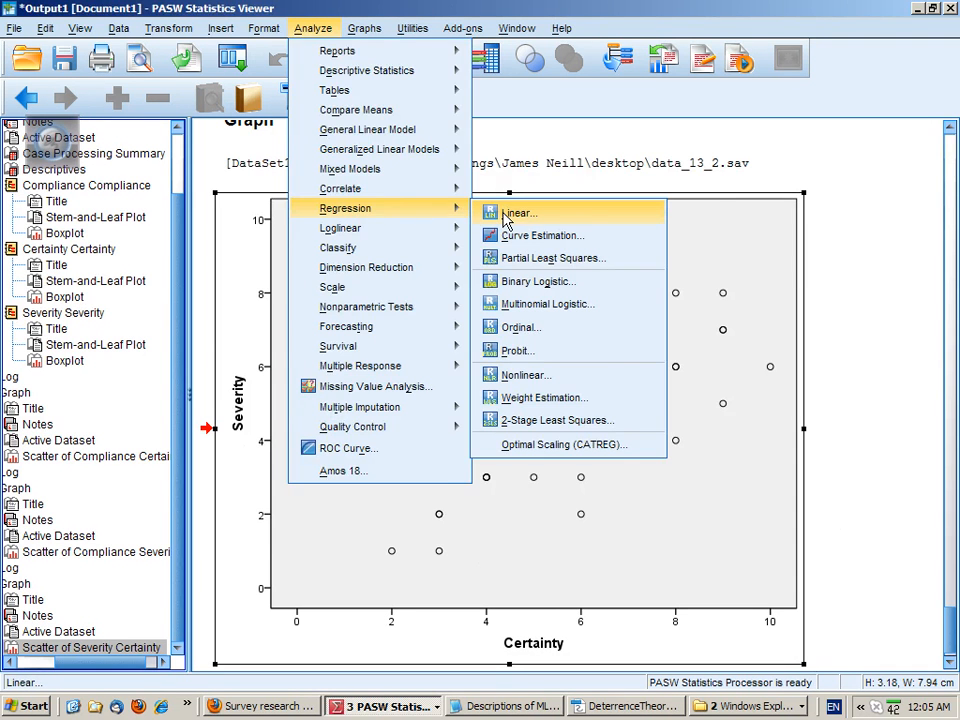
- In Linear Regression, set Compliance as Dependent and Certainty and Severity as Independents
click(520, 212)
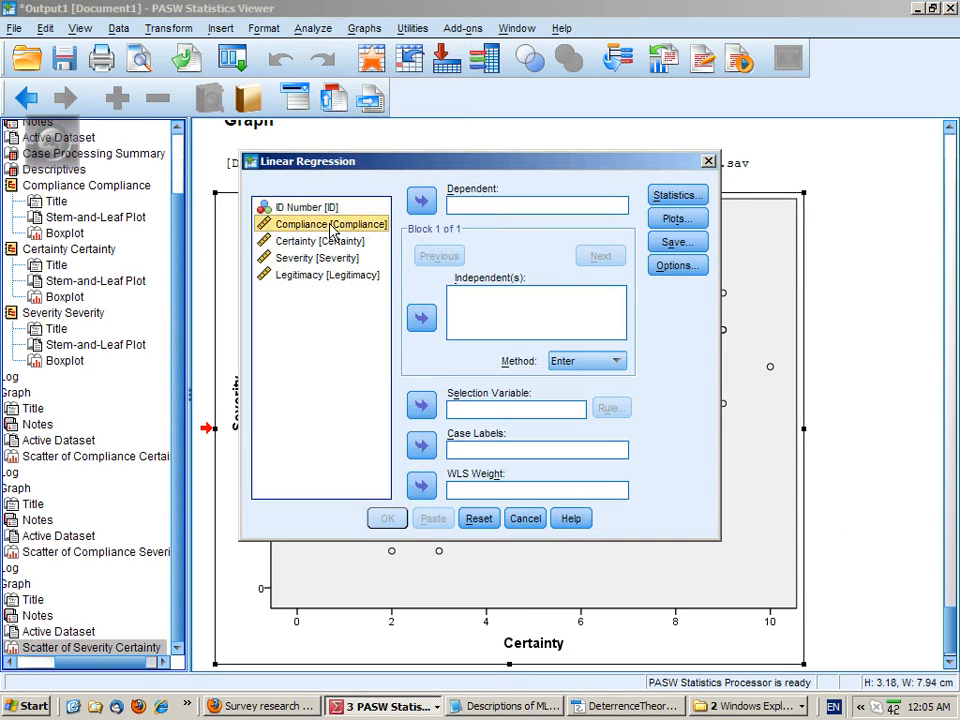
click(420, 200)
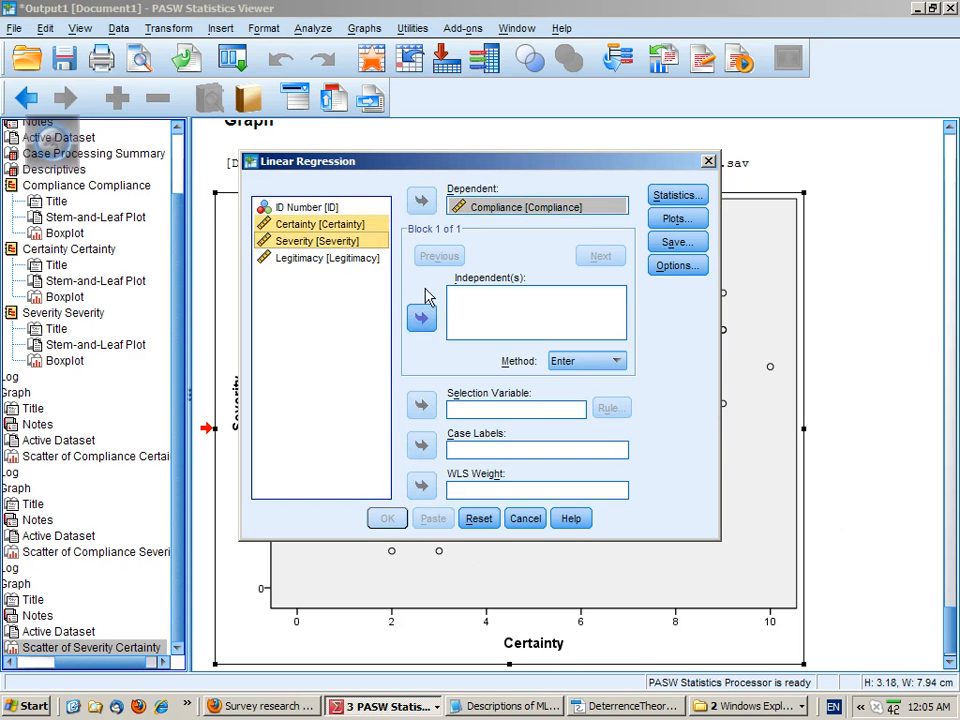
click(420, 318)
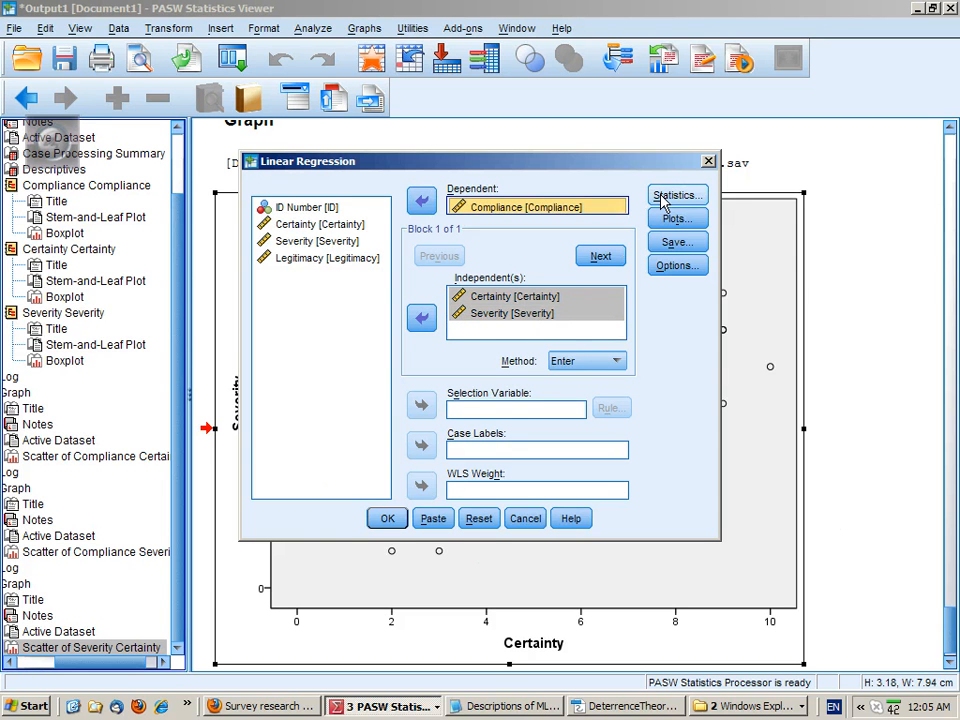
- In Statistics, tick Confidence intervals, Part and partial correlations and Collinearity diagnostics, then Continue
click(676, 194)
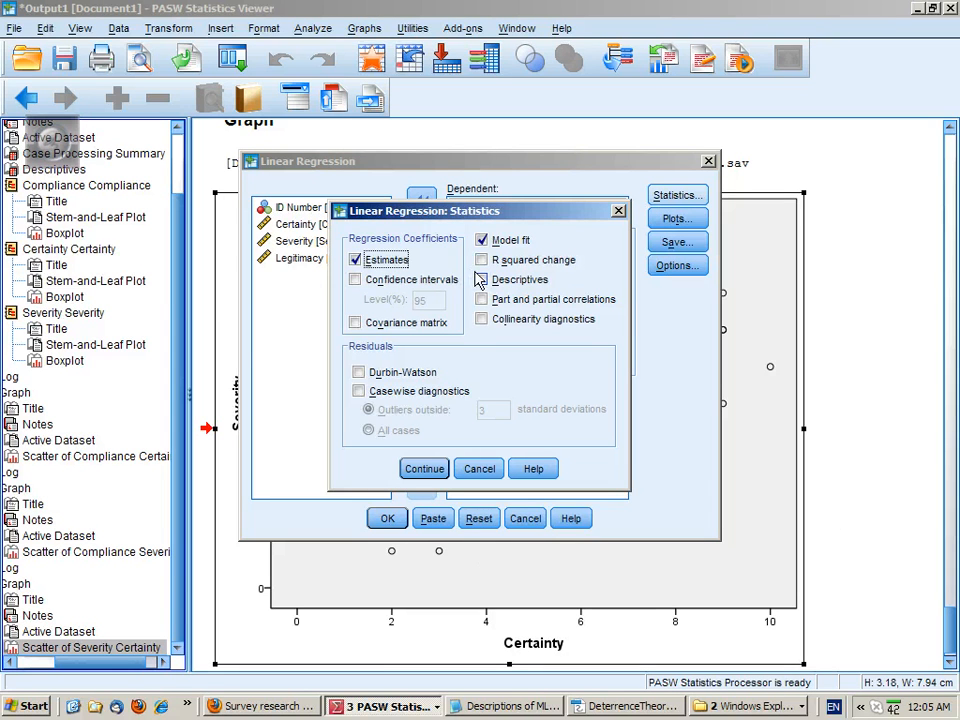
click(484, 280)
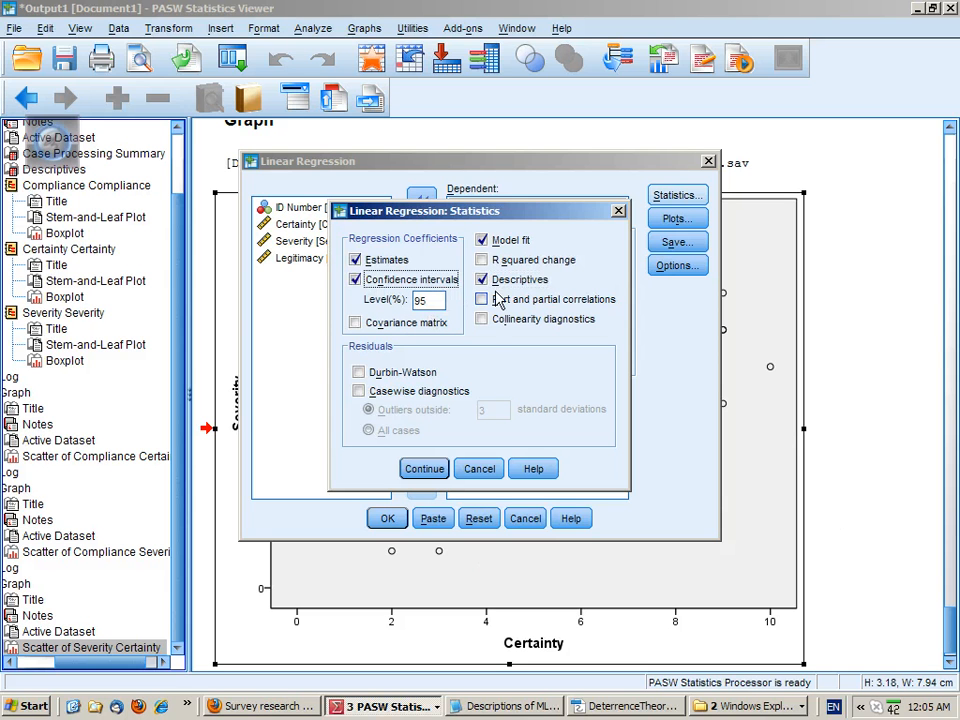
click(484, 300)
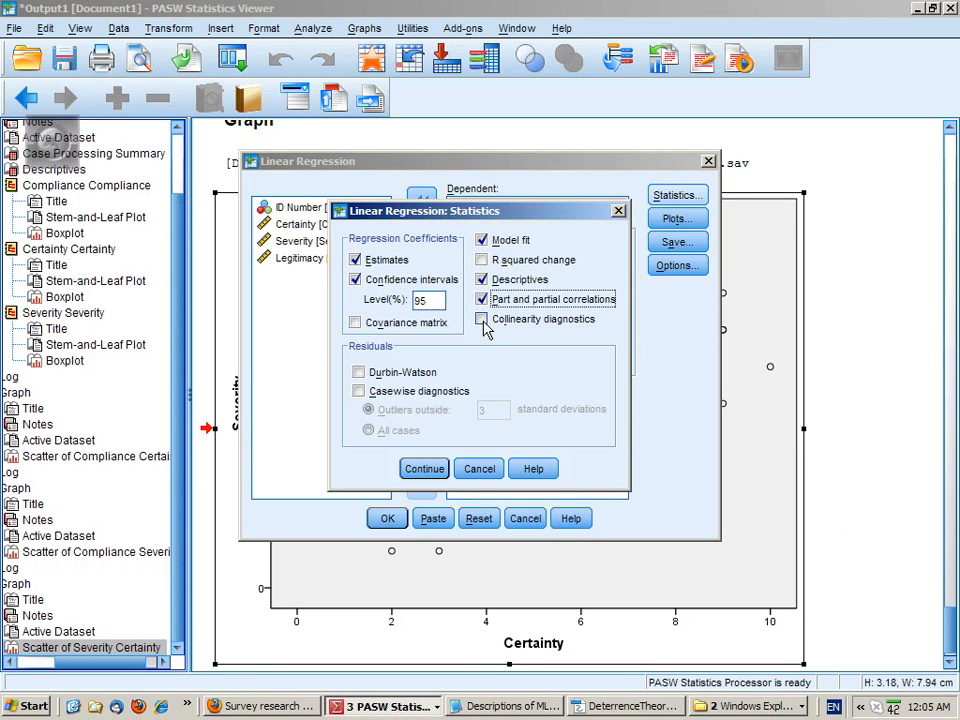
click(482, 320)
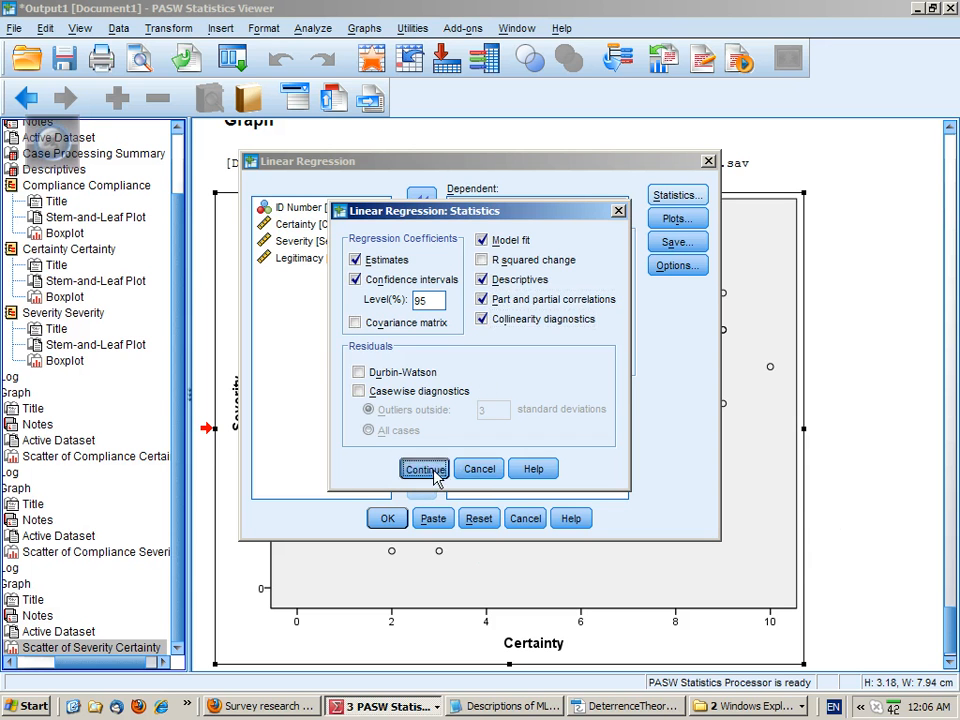
click(424, 468)
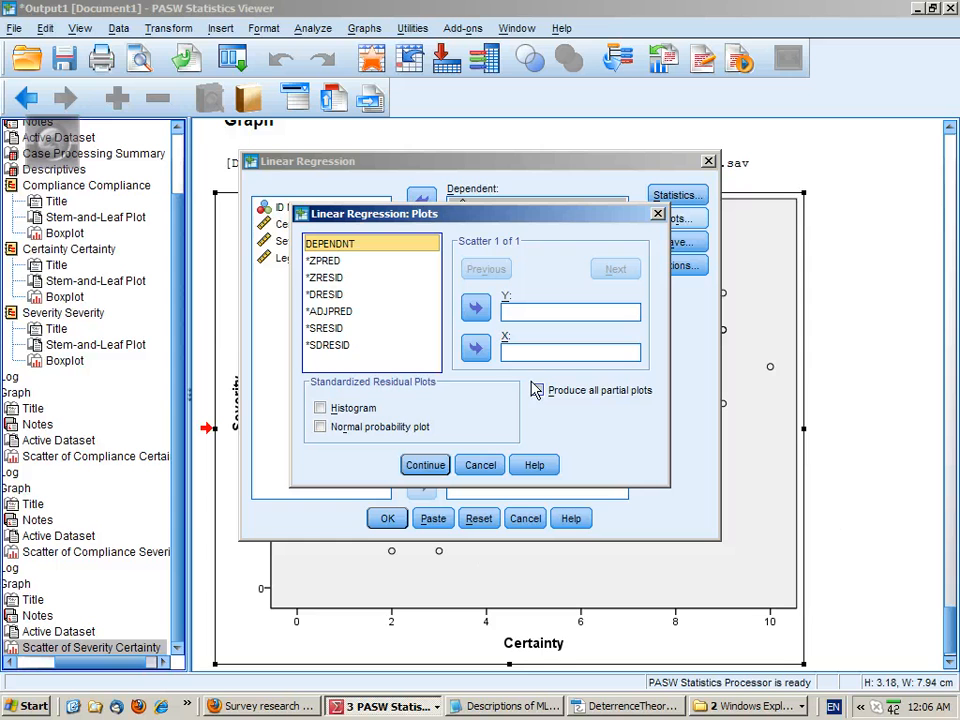
- Request a residual histogram, normal probability plot and a *ZRESID-by-*ZPRED scatterplot in the Plots dialog
click(320, 408)
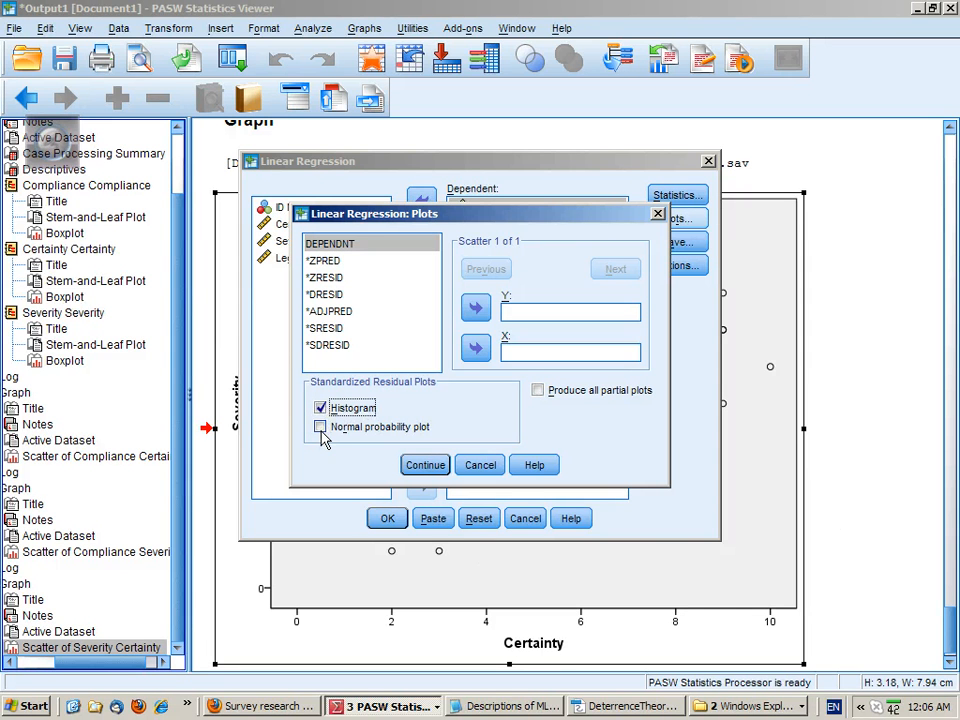
click(320, 428)
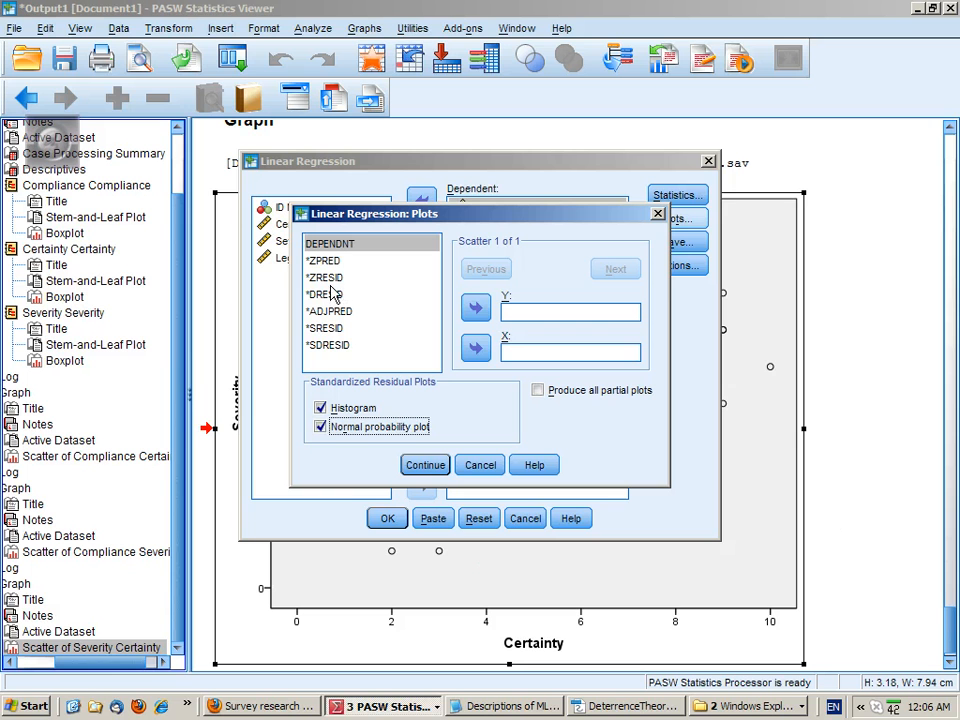
click(324, 260)
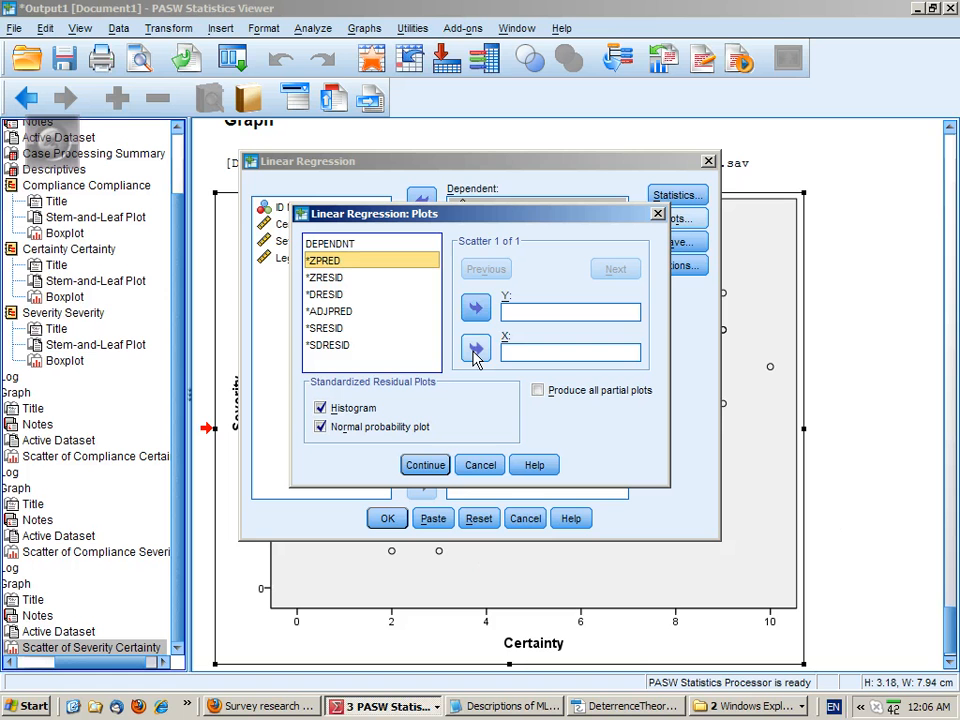
click(476, 348)
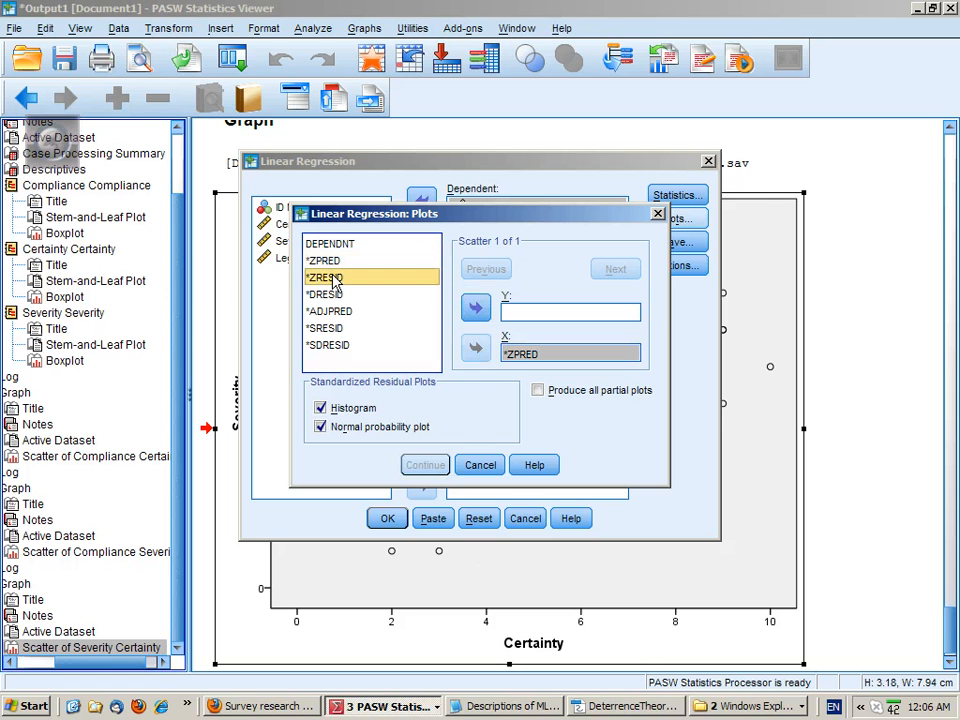
click(476, 308)
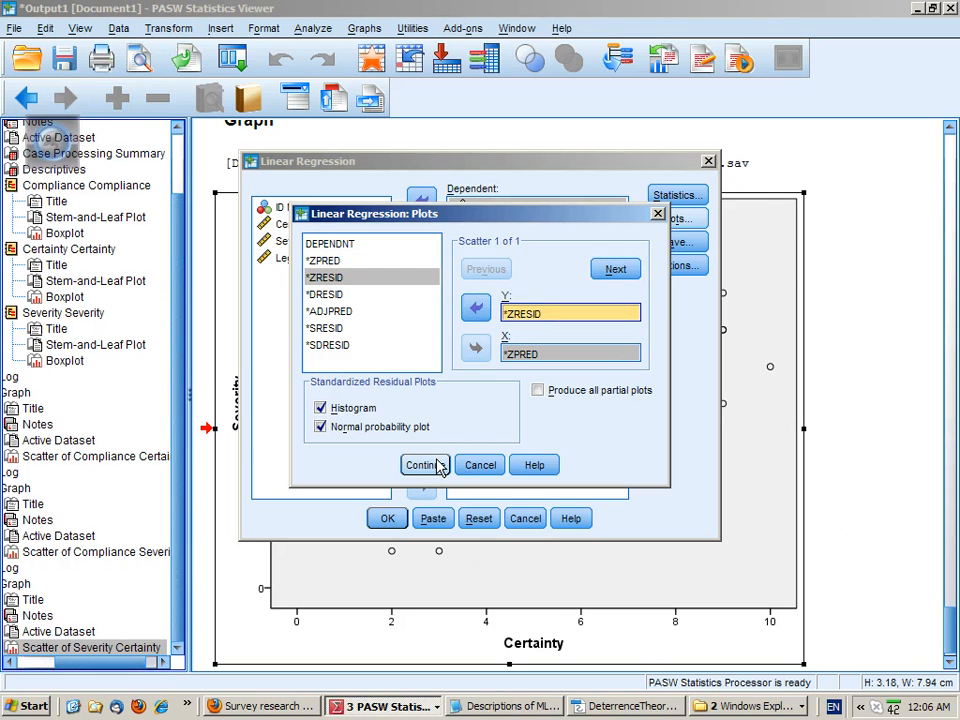
click(422, 464)
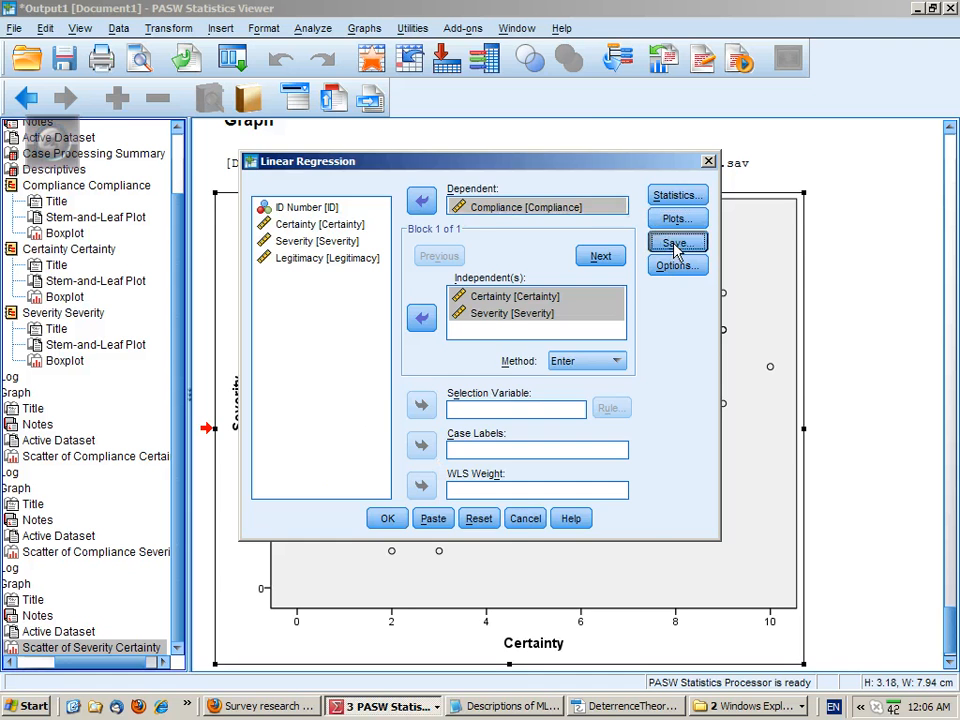
click(676, 242)
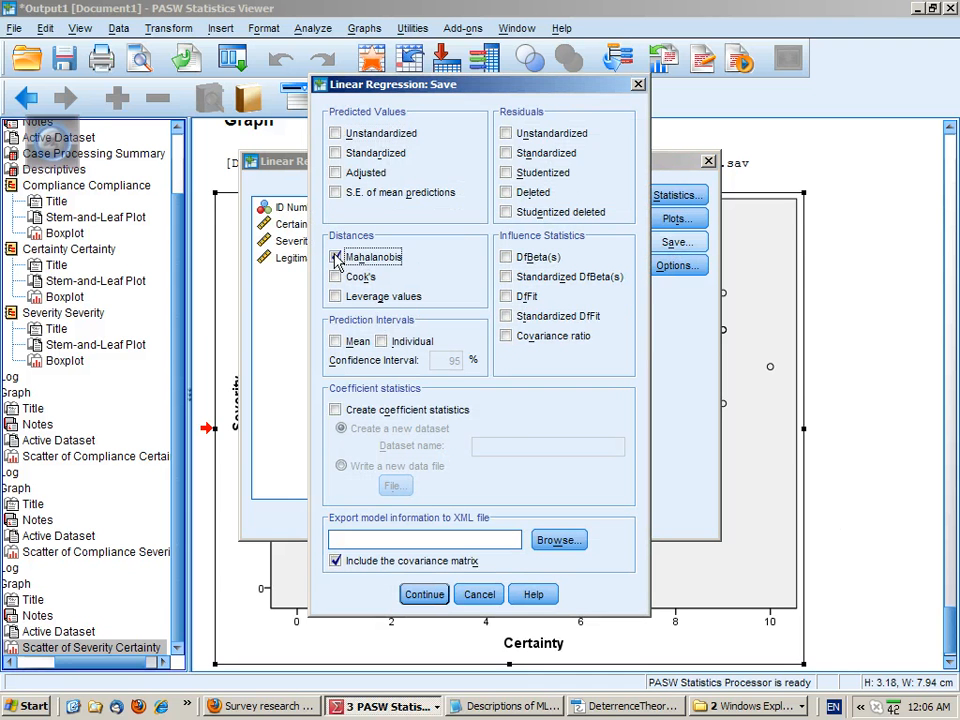